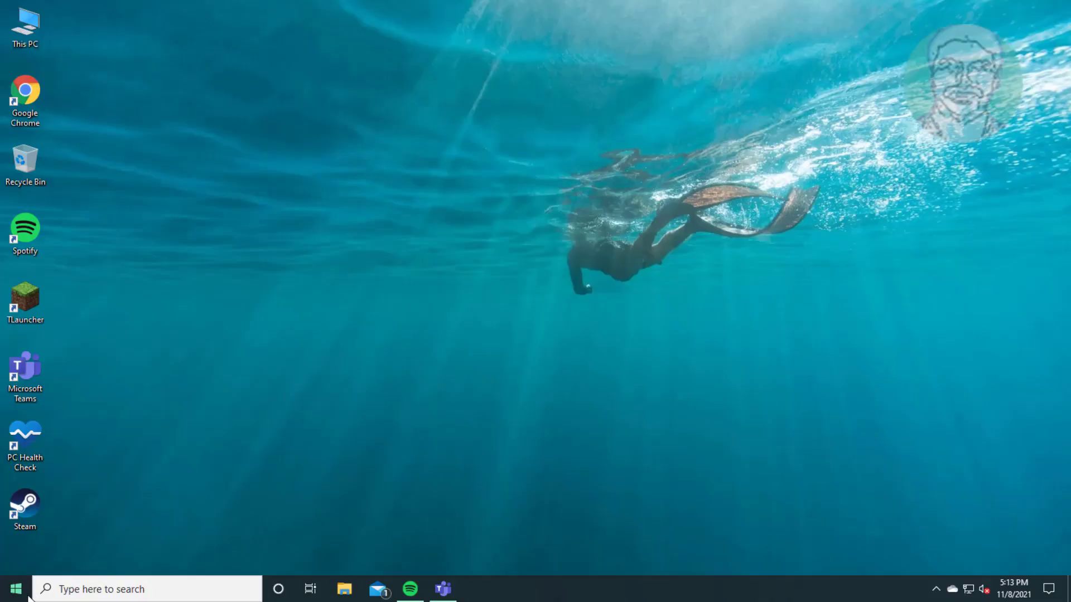
Reach the Troubleshoot page under Update & Security from the Start menu's Settings
left_click(14, 589)
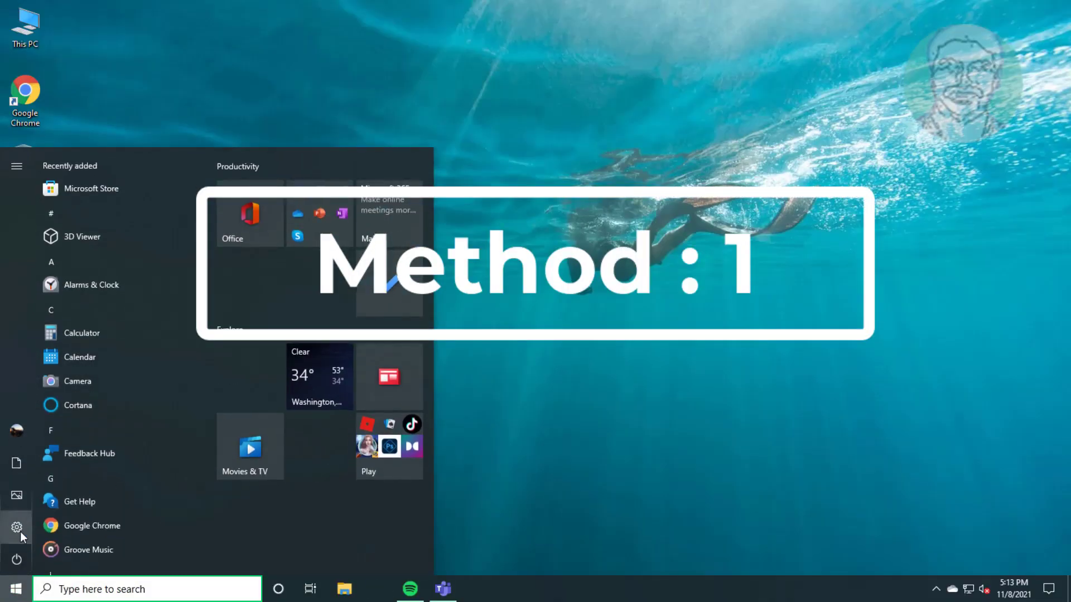
left_click(17, 528)
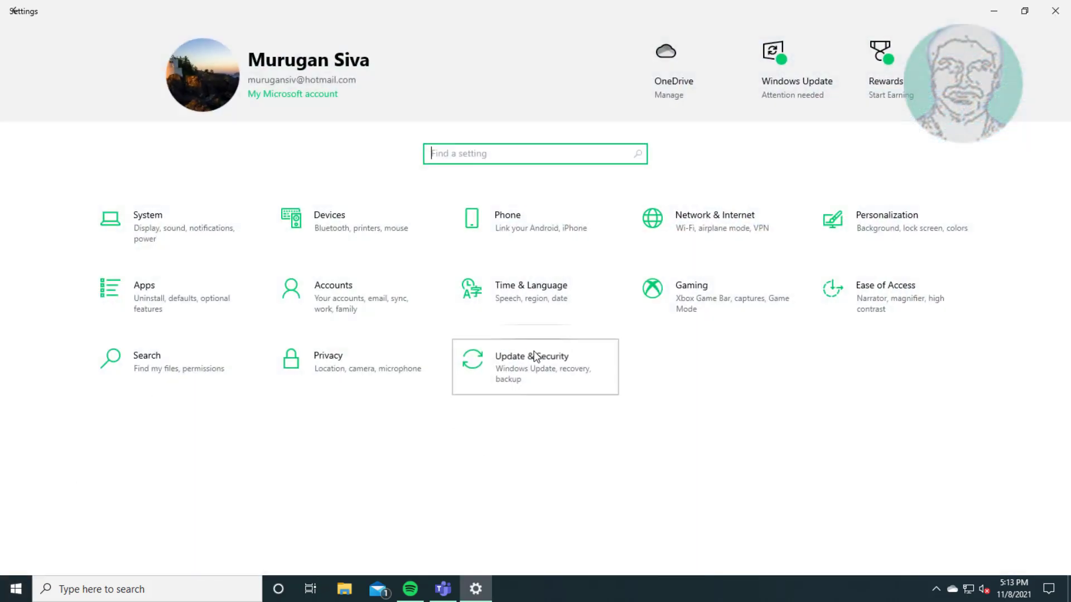
left_click(535, 367)
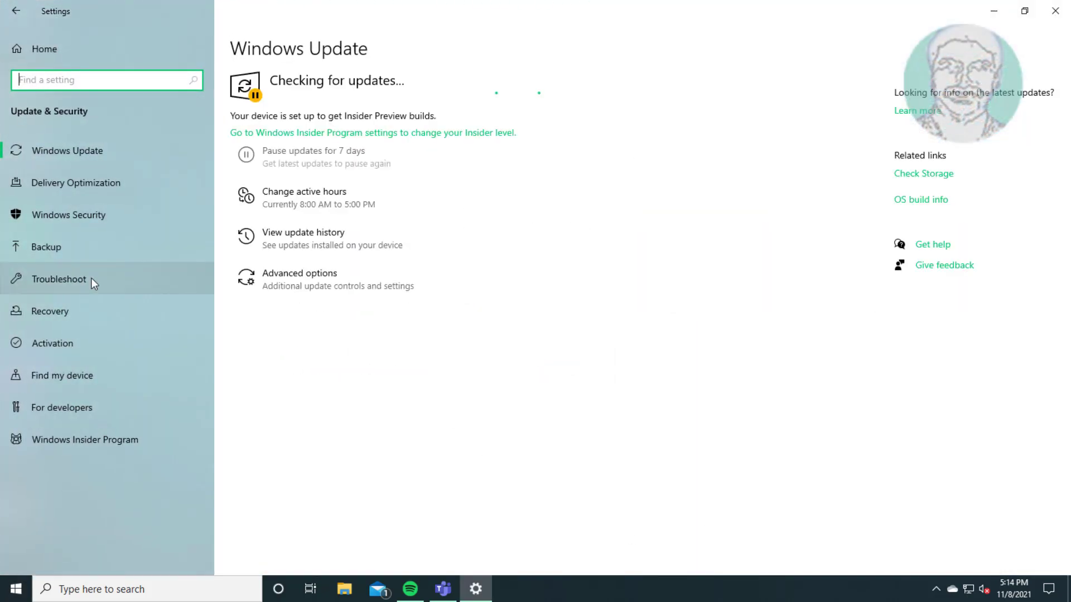
left_click(58, 278)
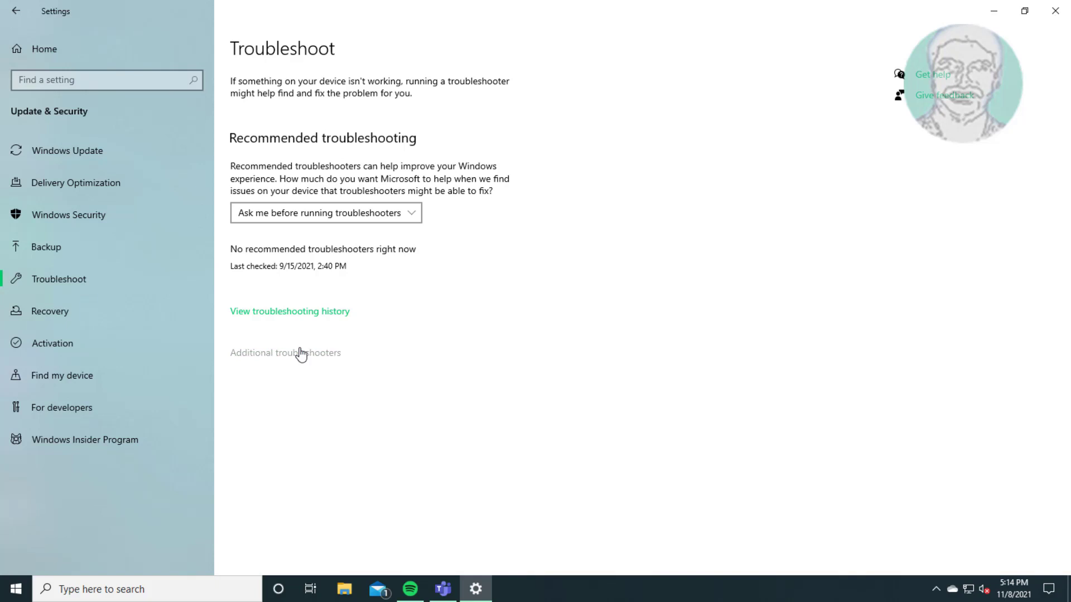
Run the Windows Update troubleshooter from Additional troubleshooters, then close Settings
left_click(284, 353)
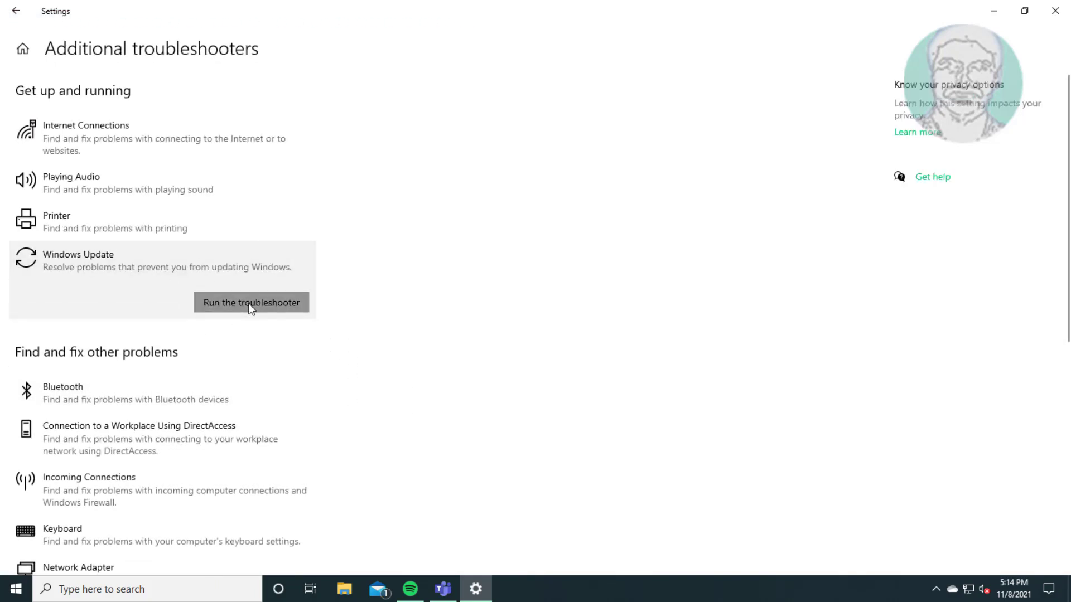
left_click(251, 302)
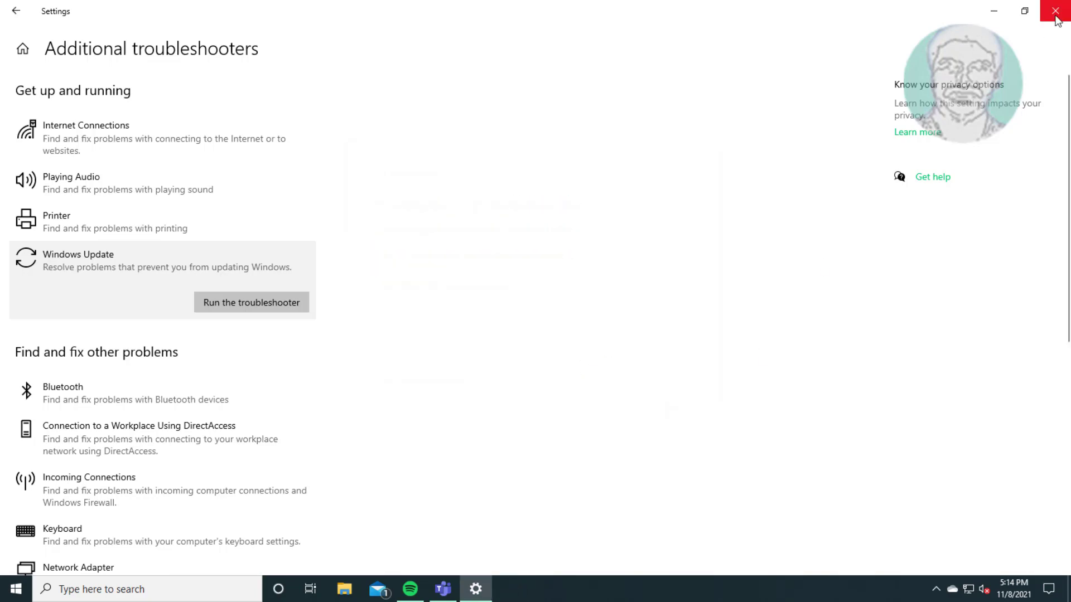
left_click(1056, 11)
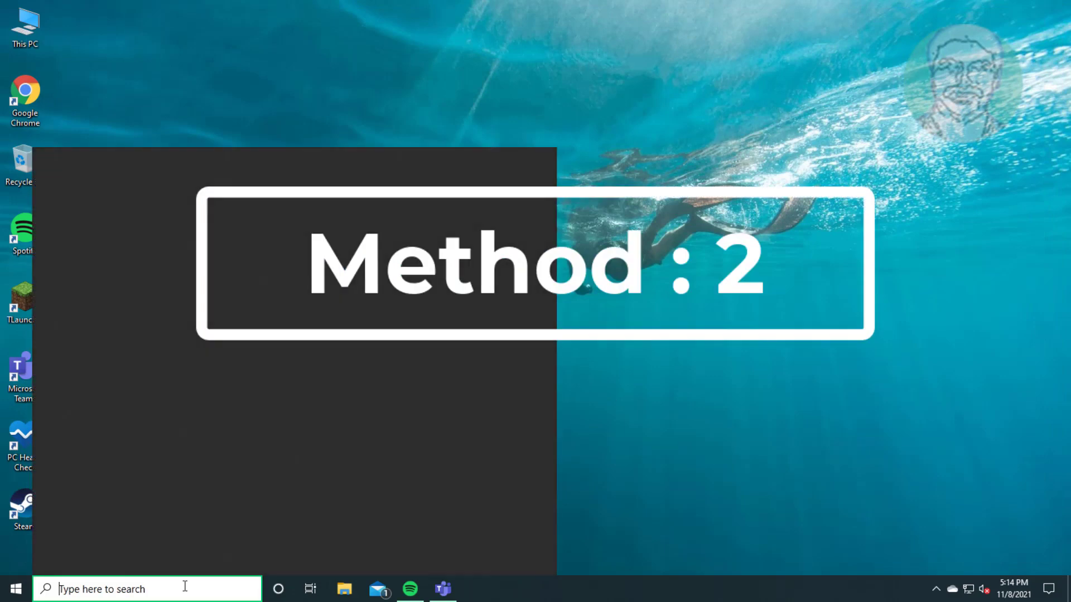
Search for 'services', launch the Services console and scroll to the Windows Update entry
type("services")
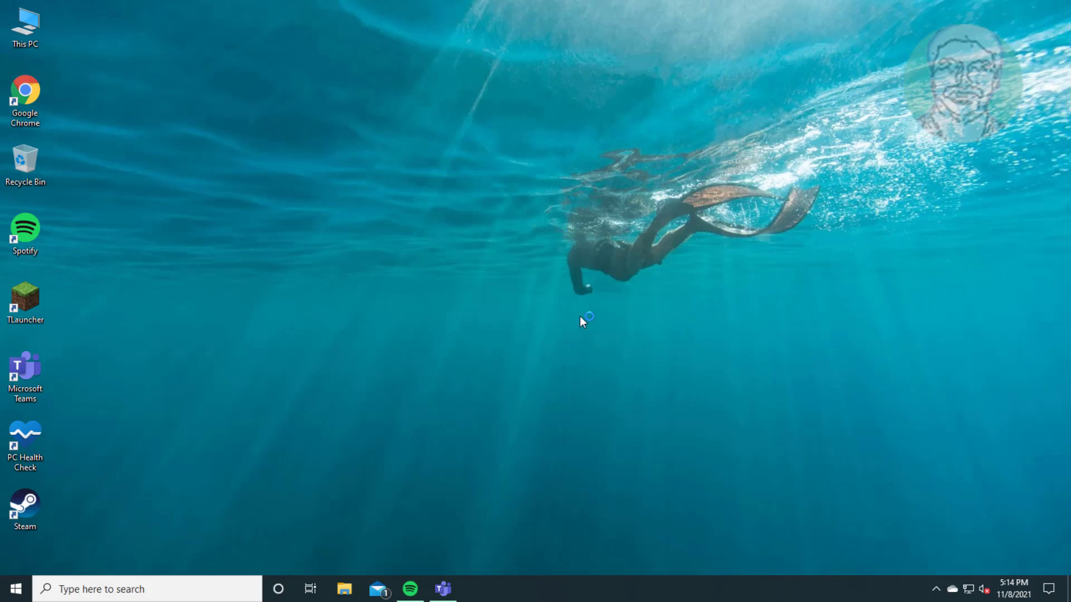
left_click(474, 589)
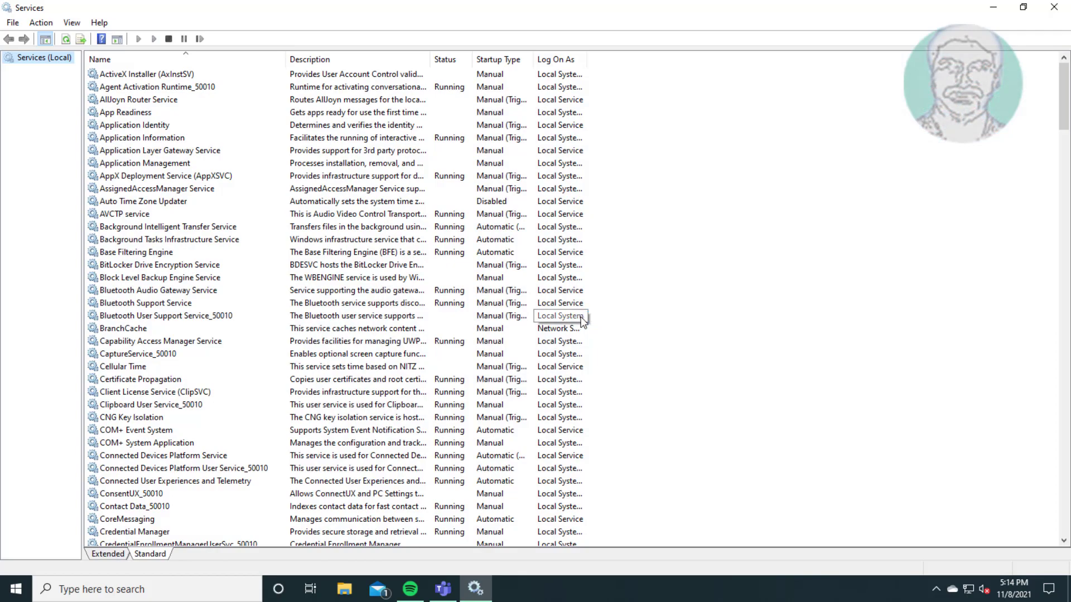
scroll("down", 3)
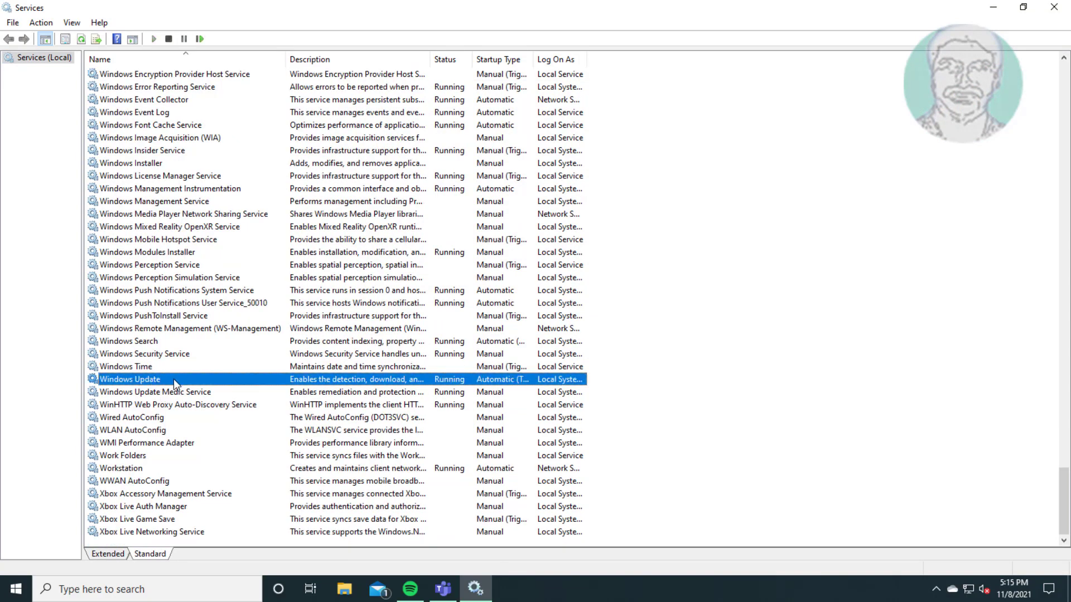
Set Windows Update's startup type to Automatic, restart the service, and close Services
double_click(129, 379)
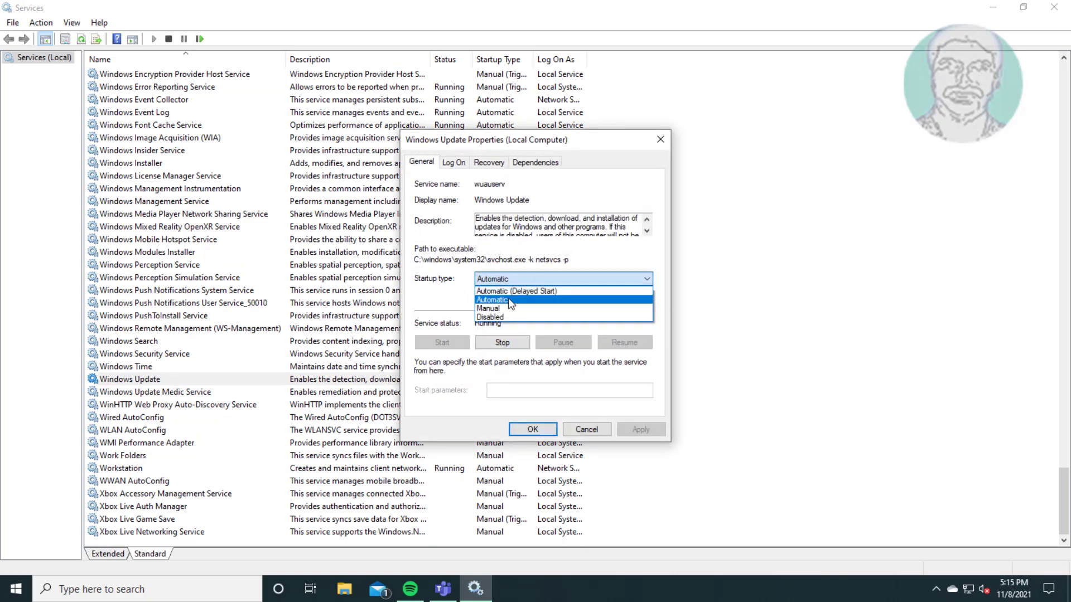
left_click(511, 298)
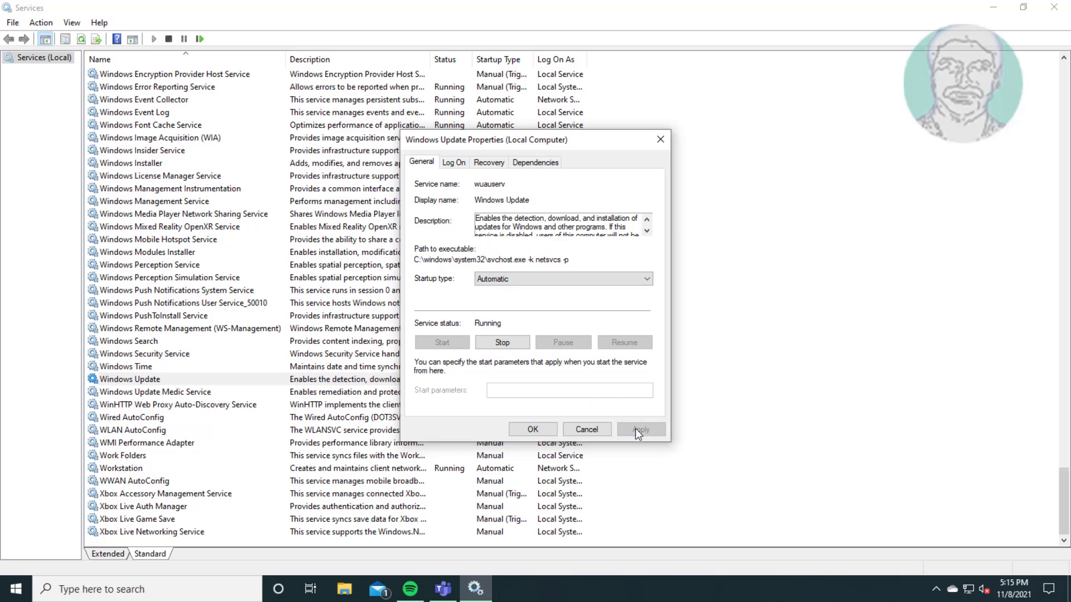
left_click(532, 429)
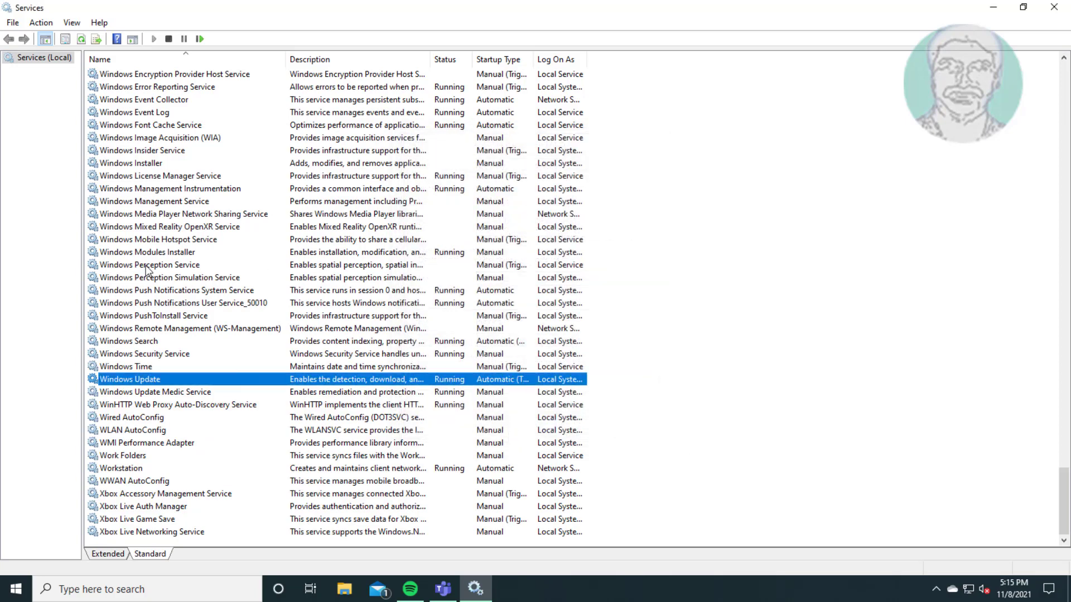
left_click(168, 39)
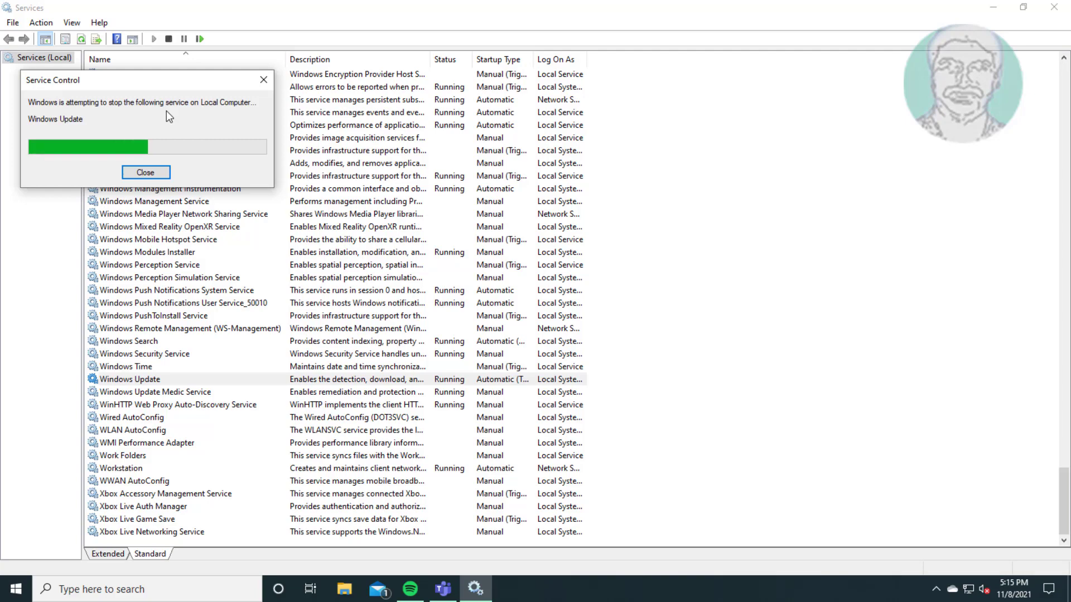
left_click(145, 172)
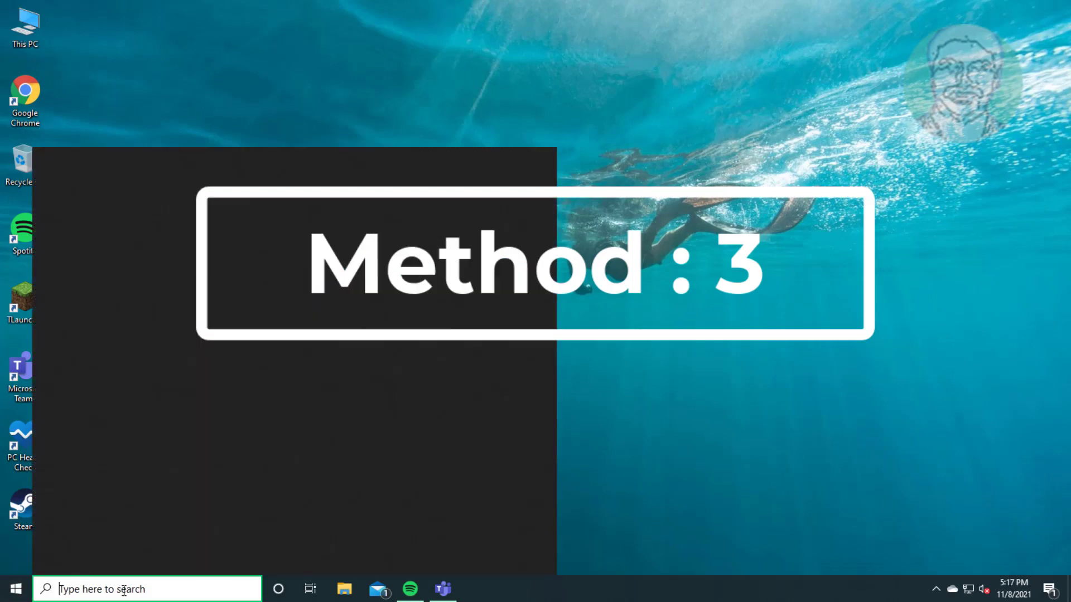
Search for 'cmd' and launch Command Prompt as administrator, approving the UAC prompt
type("cn")
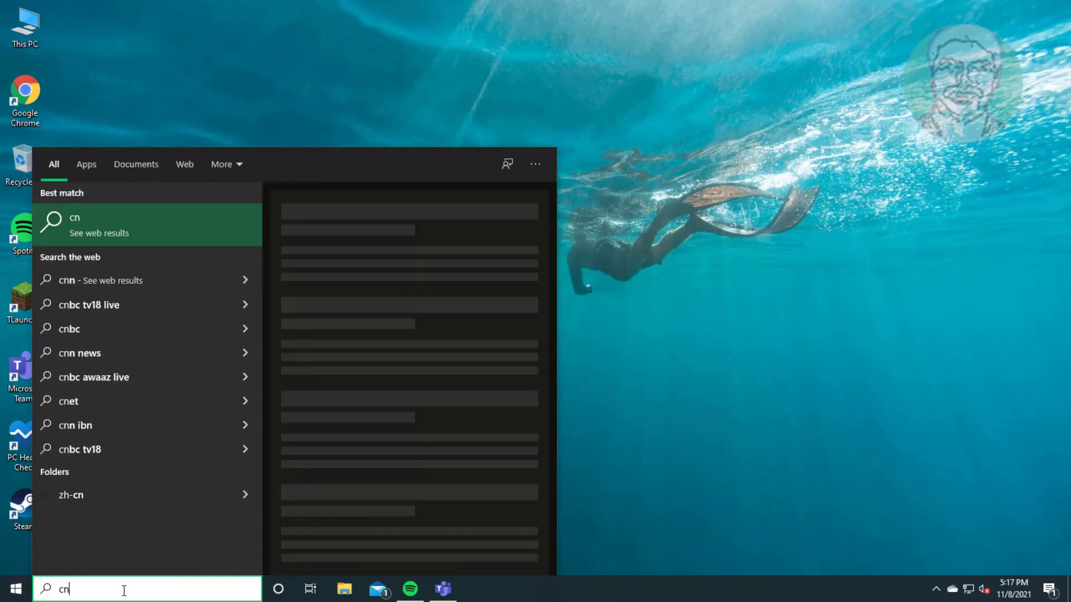
type("cmd")
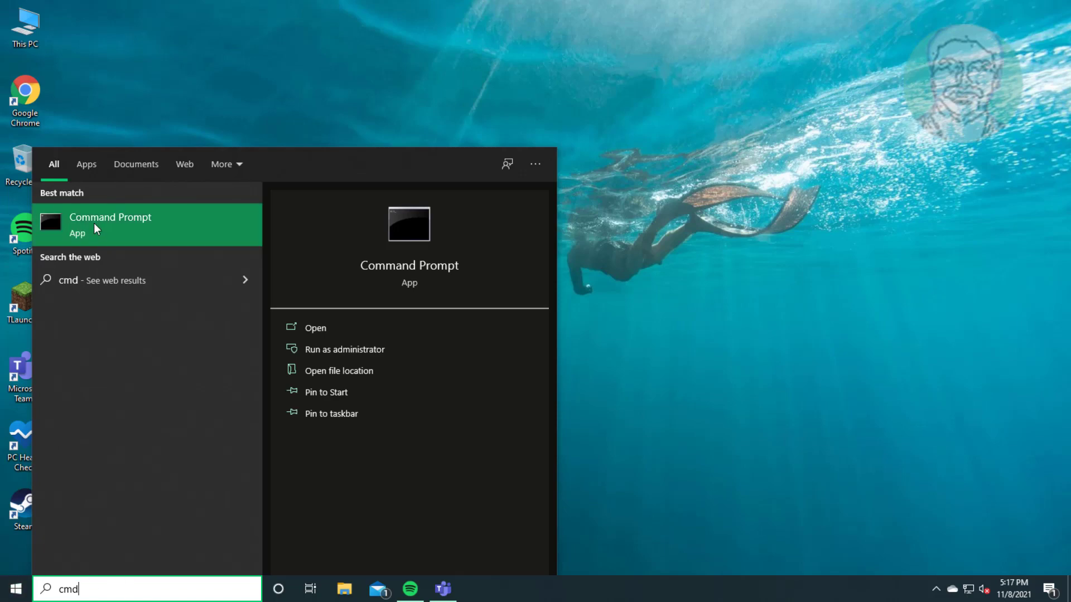
left_click(344, 349)
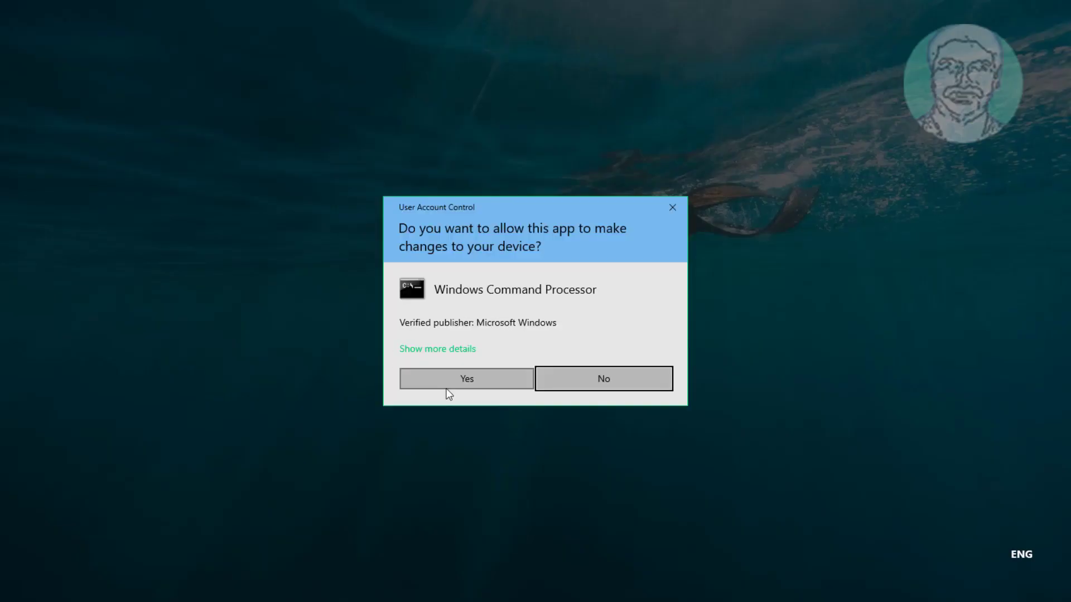
left_click(466, 378)
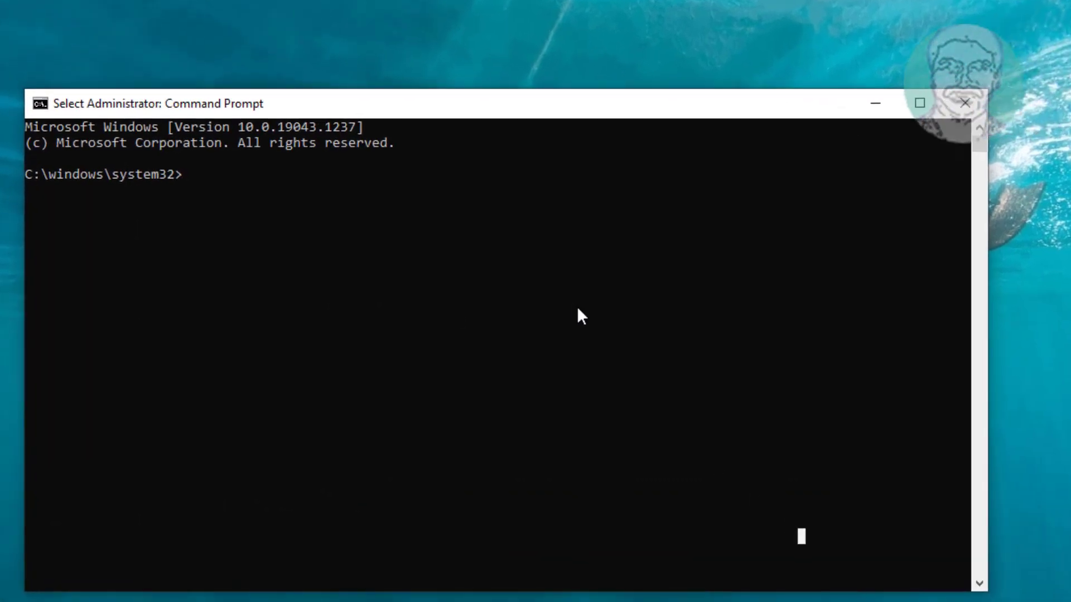
Stop the wuauserv, bits and cryptsvc services with net stop commands
type("net stop")
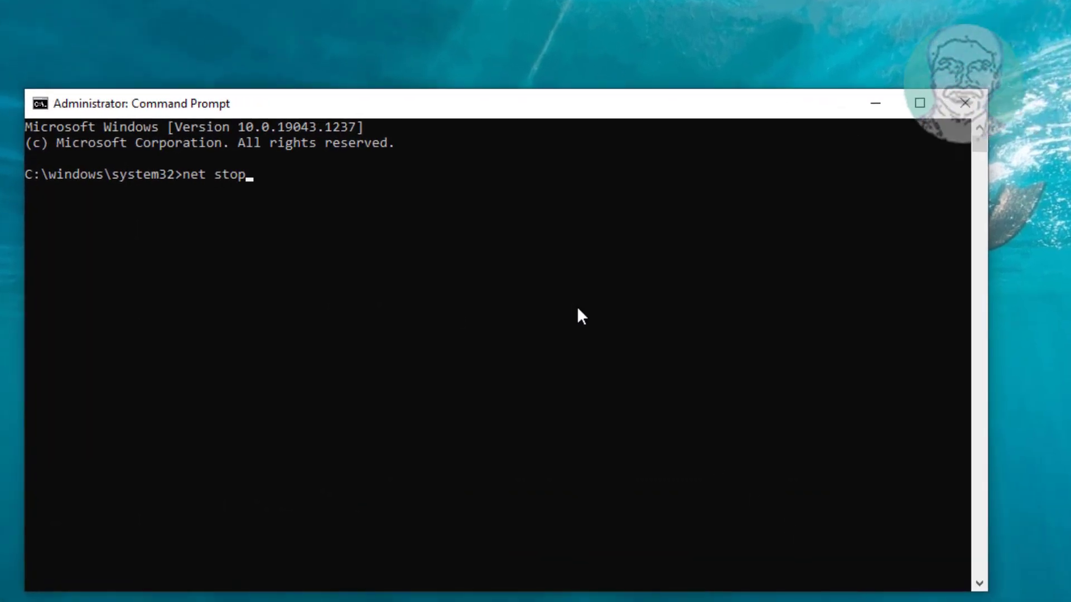
type("wuauserv")
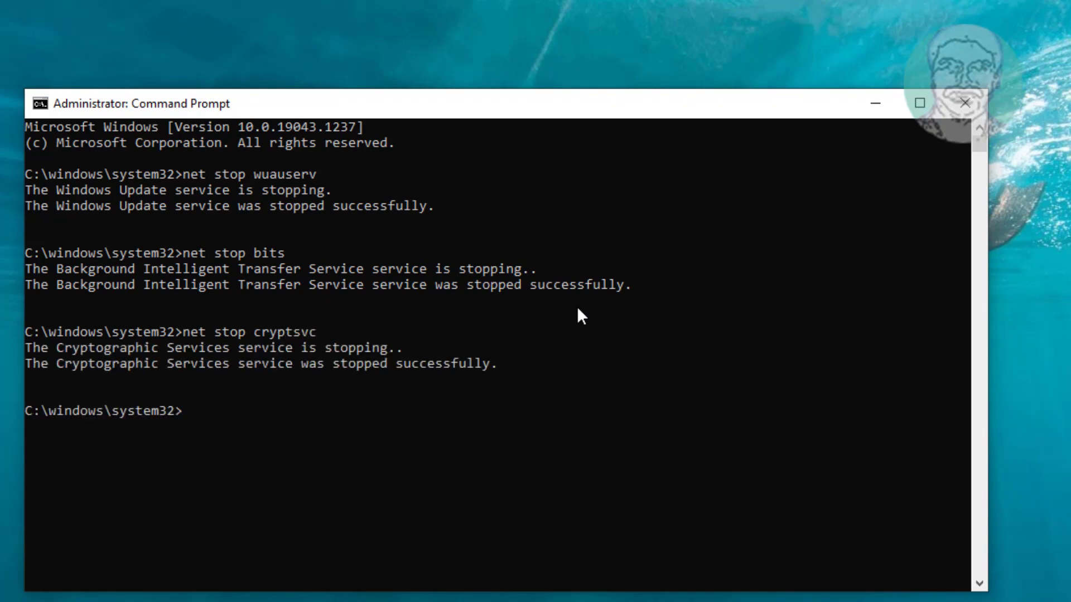
Rename c:\windows\SoftwareDistribution to SoftwareDistribution.old
type("ren c:")
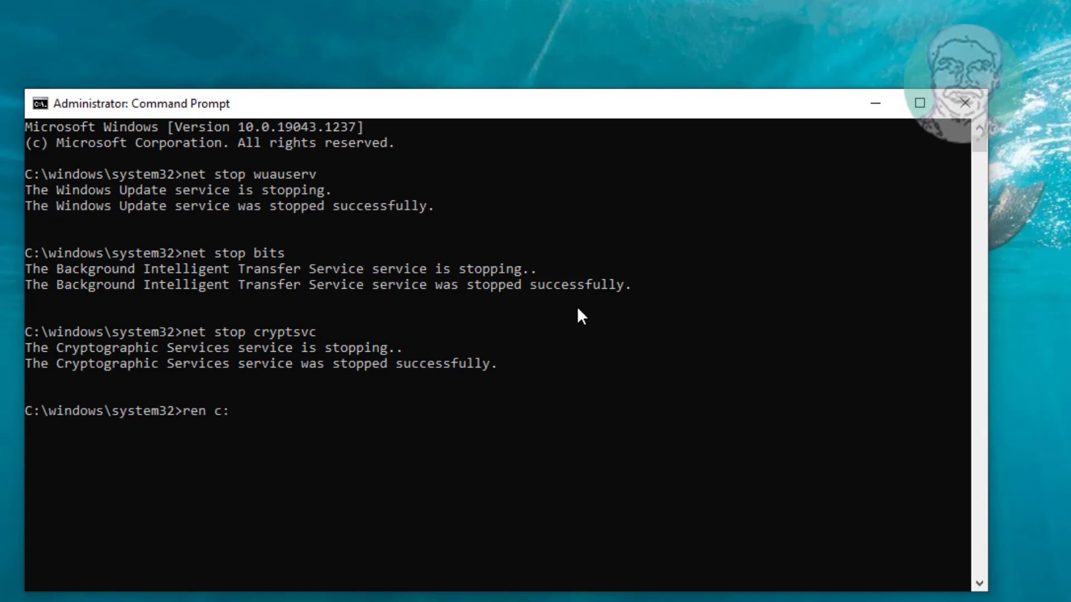
type("\\windows")
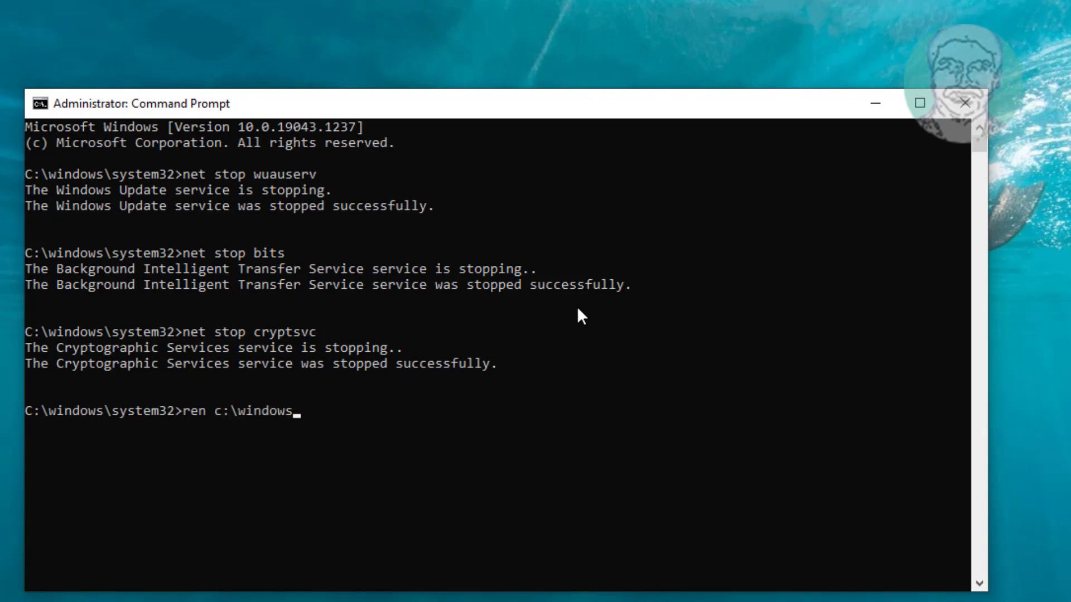
type("\\soft")
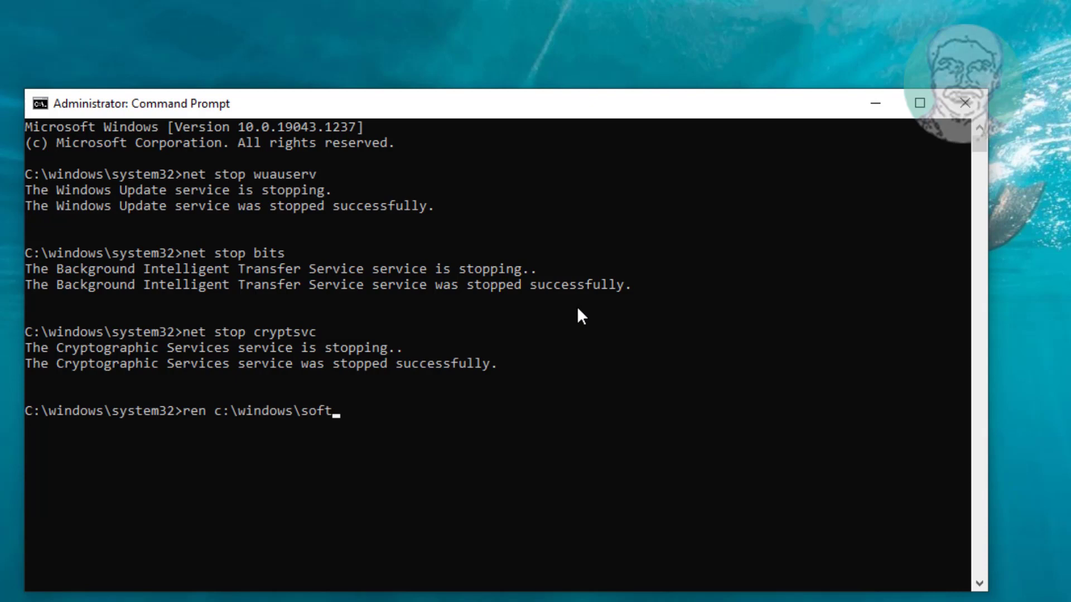
type("waredistri")
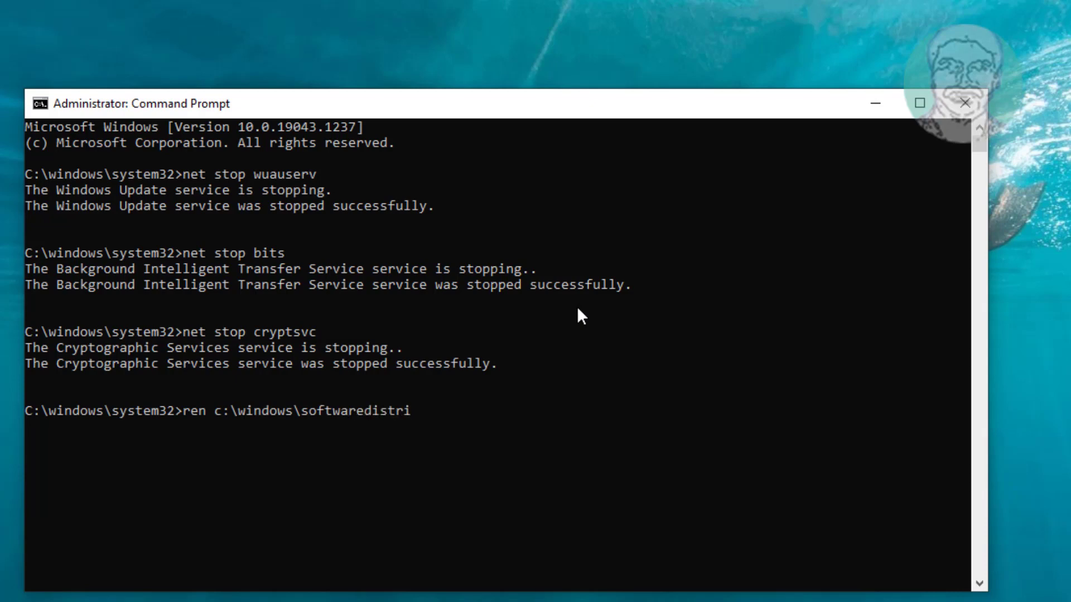
type("bution soft")
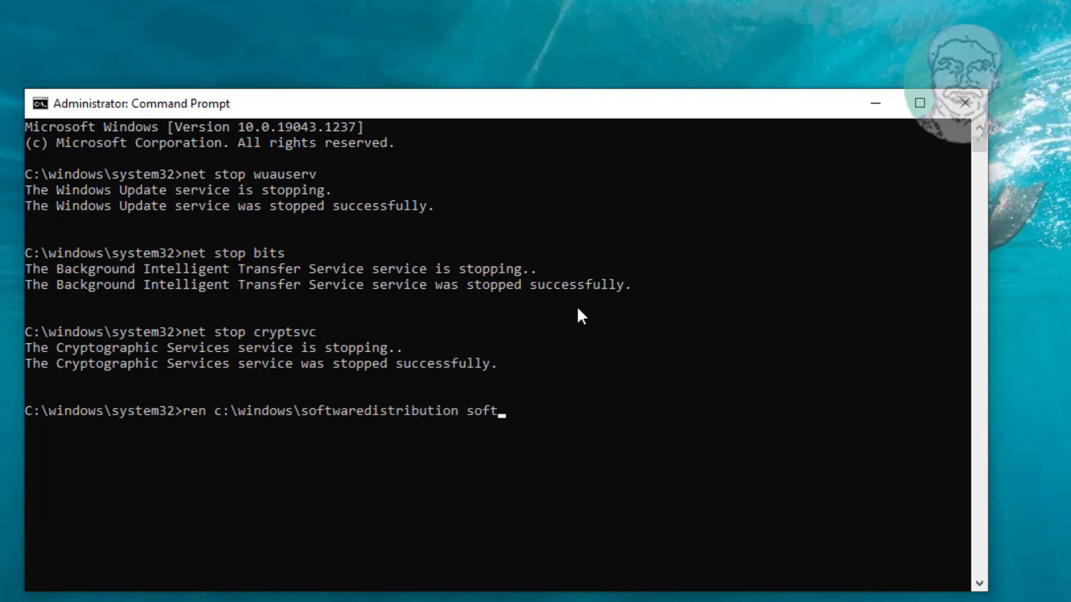
type("waredistribution.old")
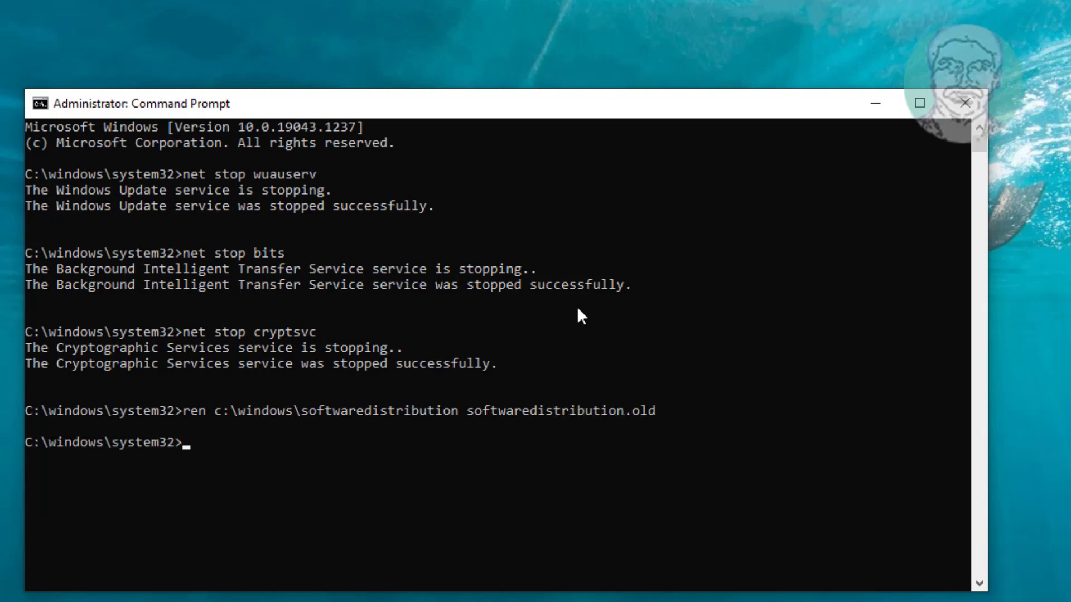
Rename c:\windows\system32\catroot2 to catroot2.old
type("ren c")
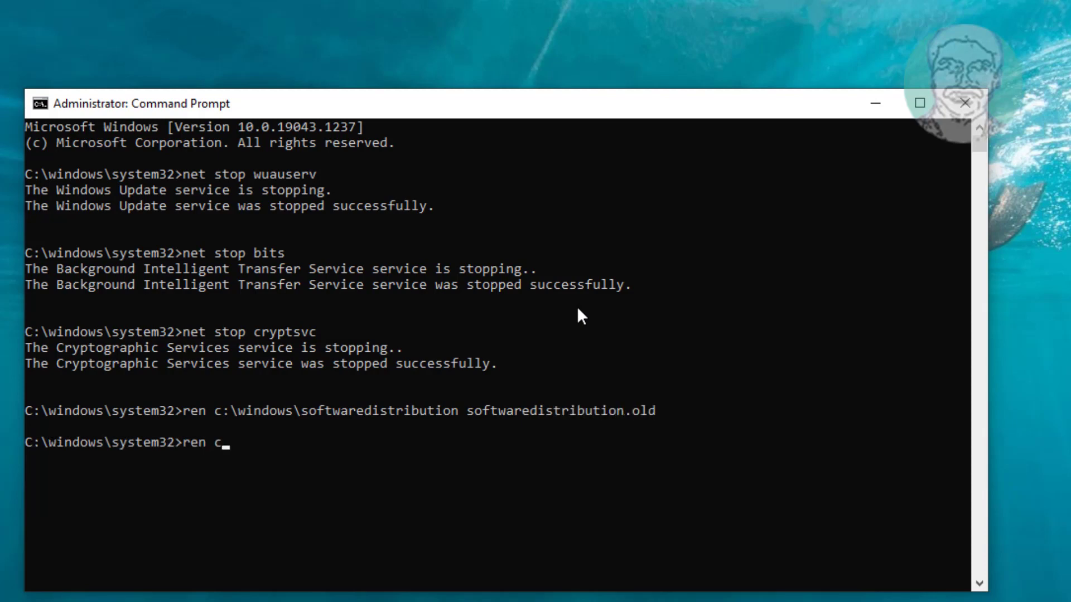
type(":\\w")
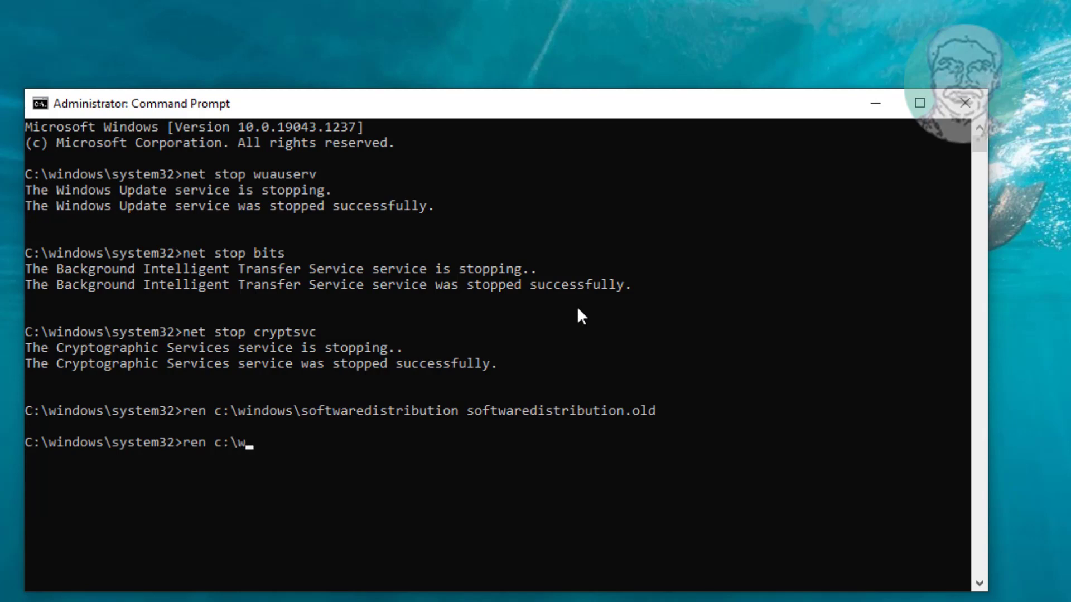
type("indows\\")
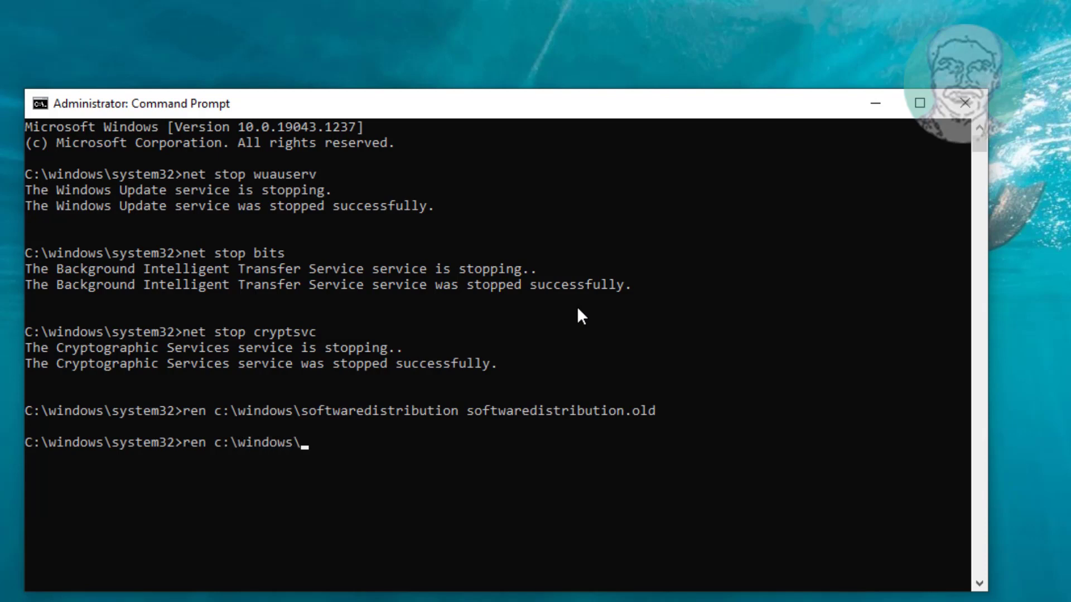
type("system32\\")
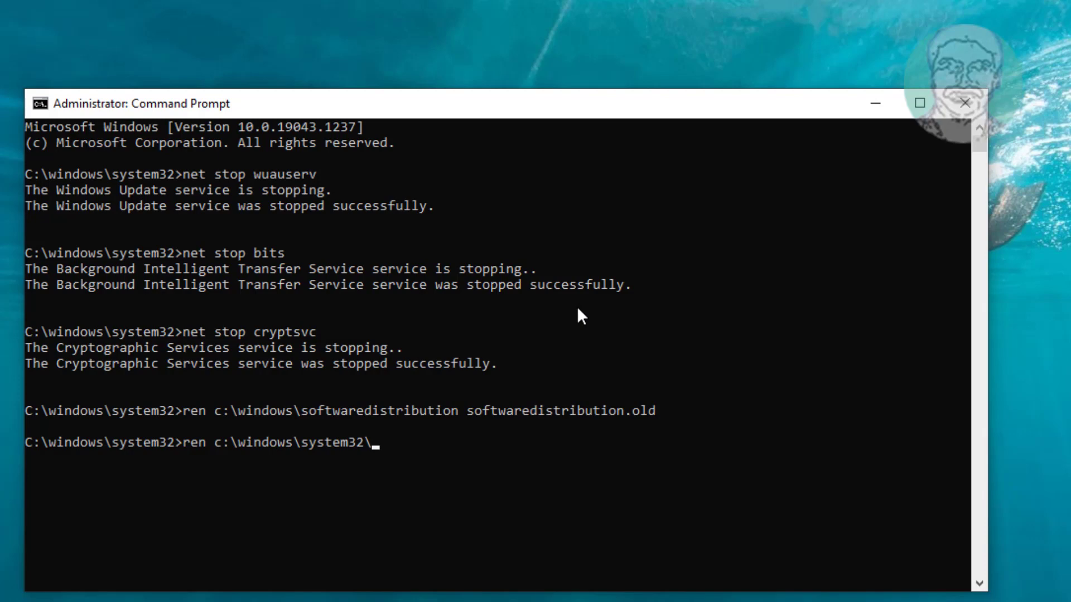
type("catroo")
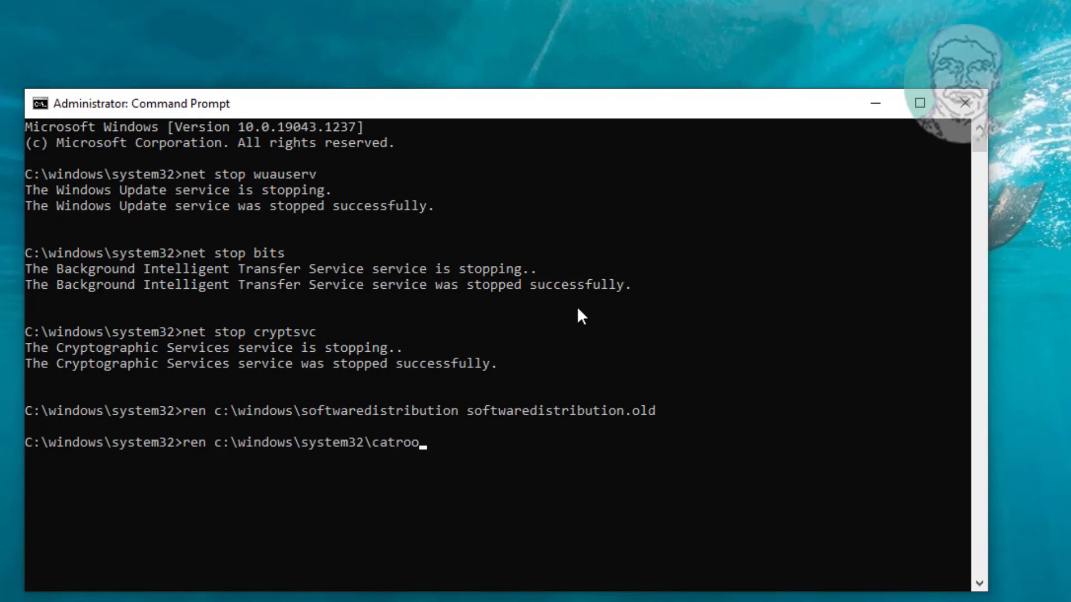
type("t2 catroo")
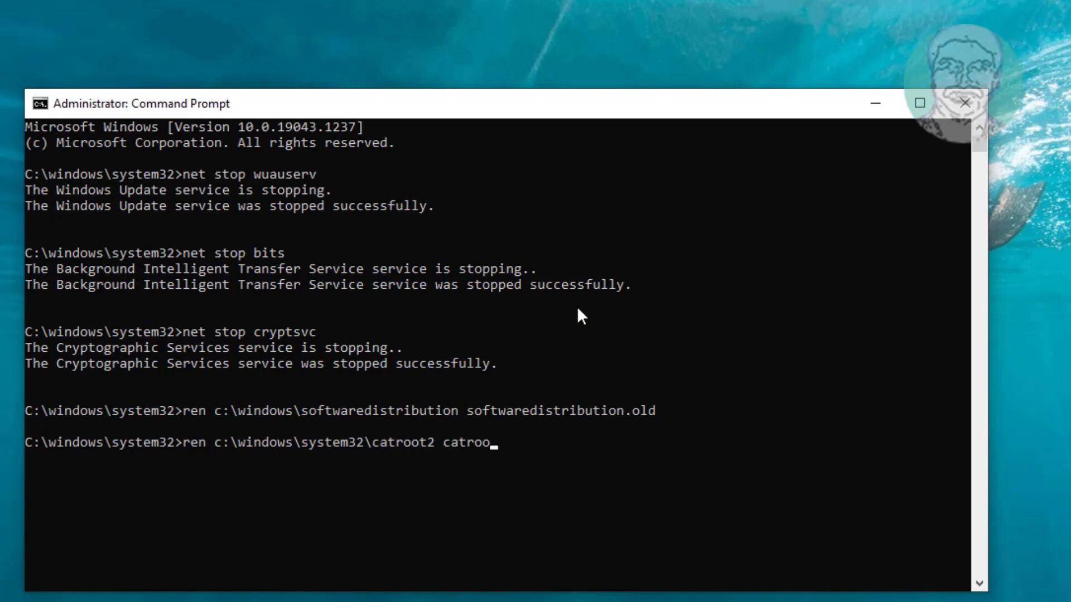
key("Enter")
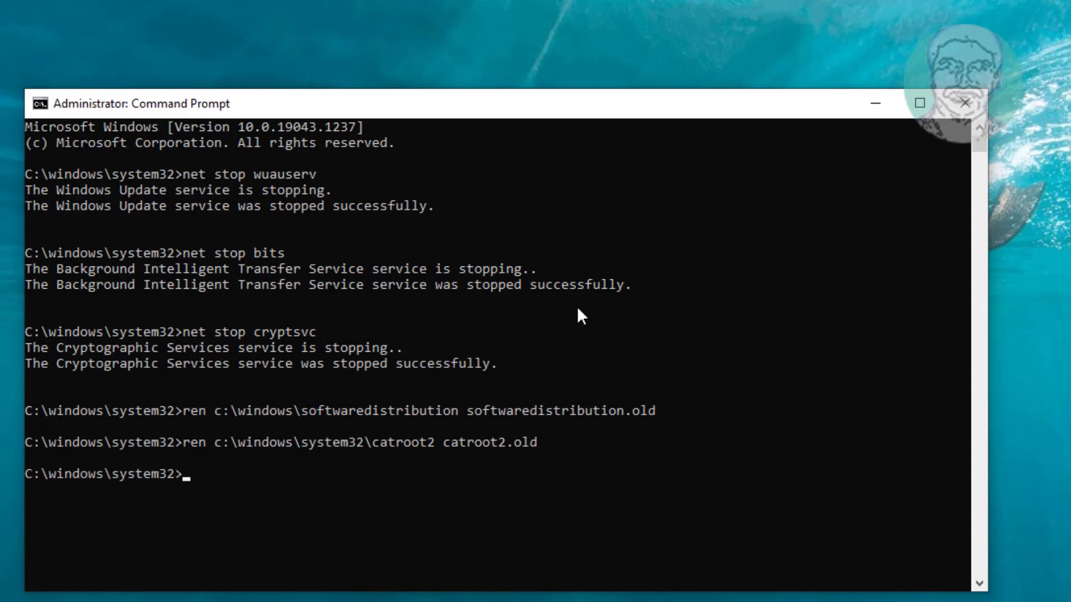
Restart the wuauserv, bits and cryptsvc services with net start, then close Command Prompt
type("net")
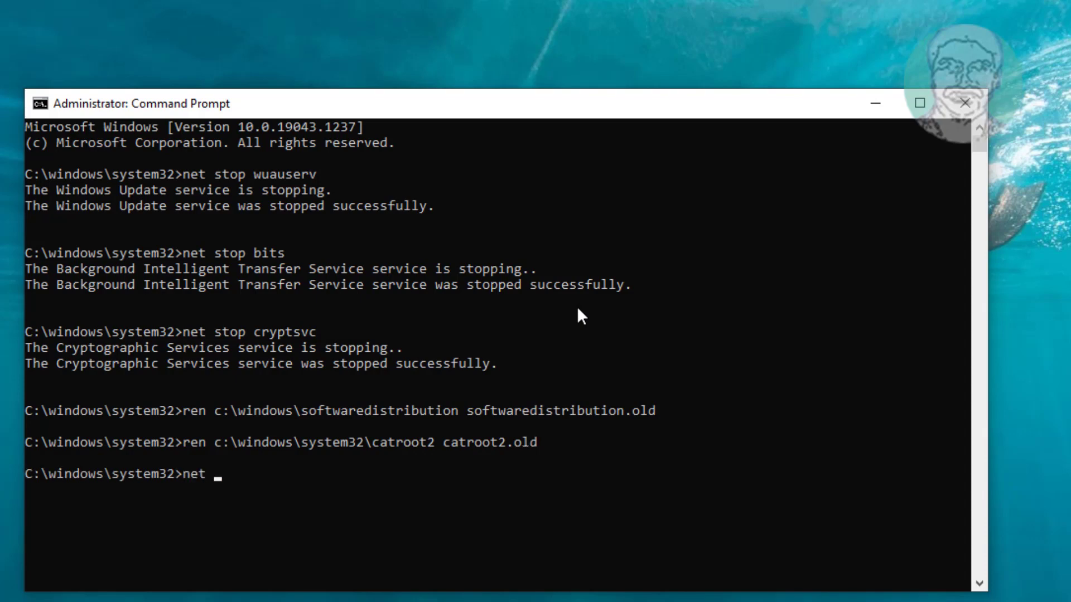
type("start w")
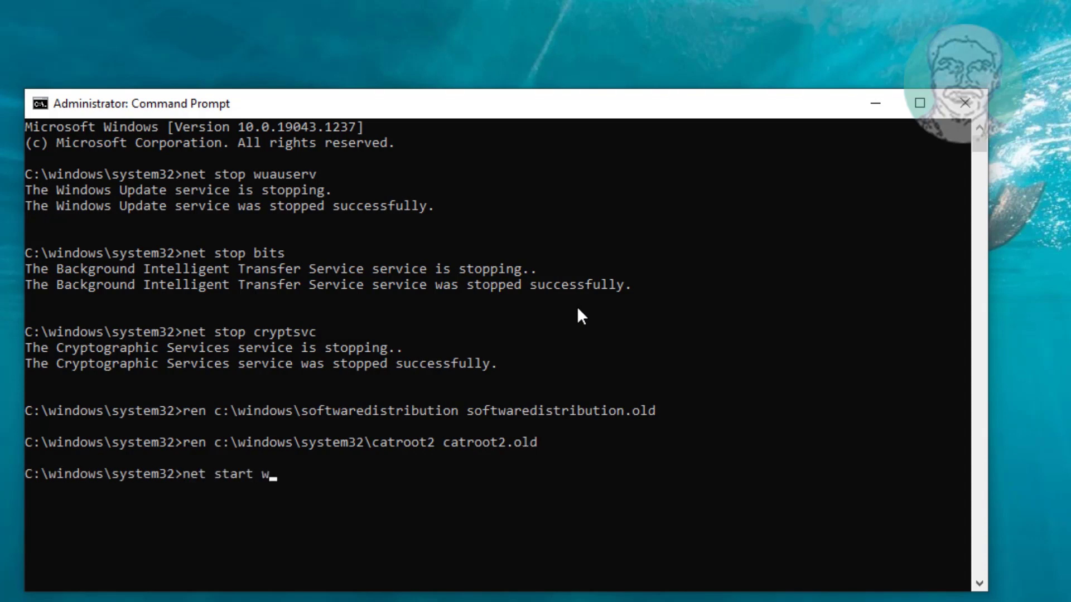
key("Enter")
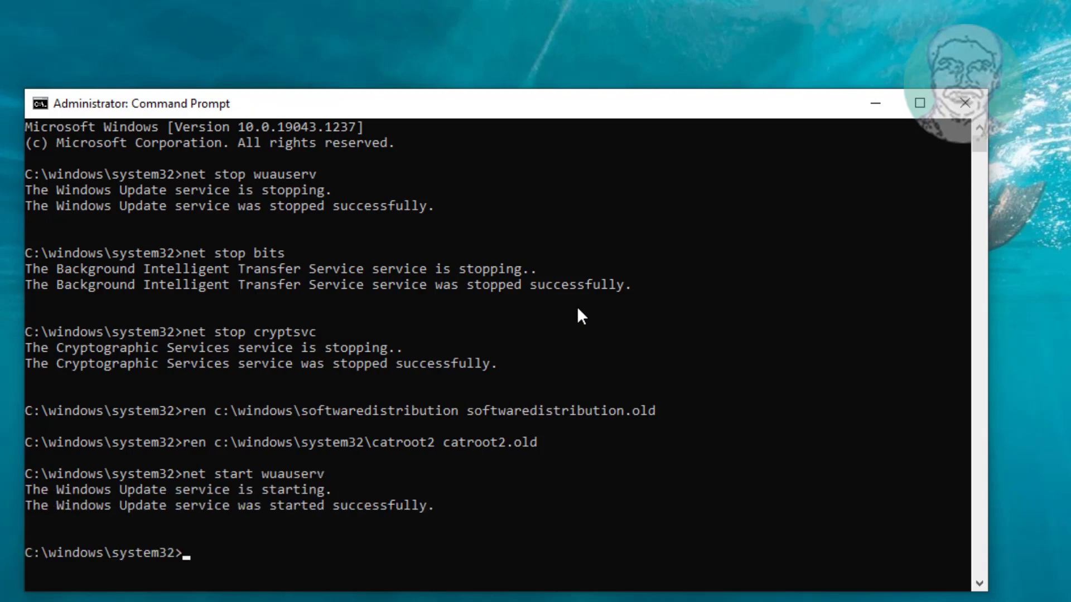
type("net start bits")
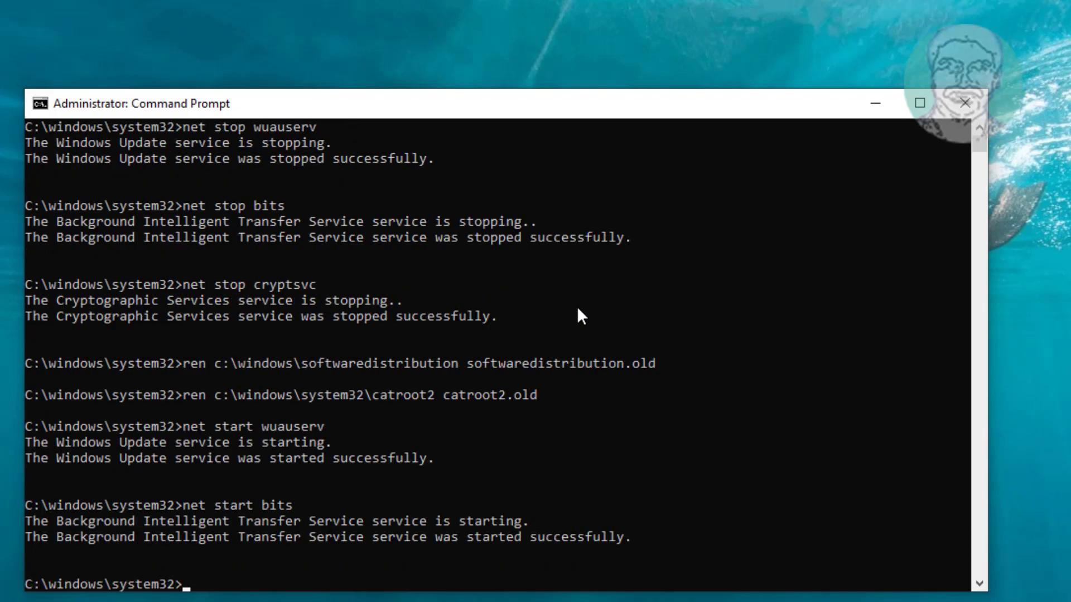
type("net start")
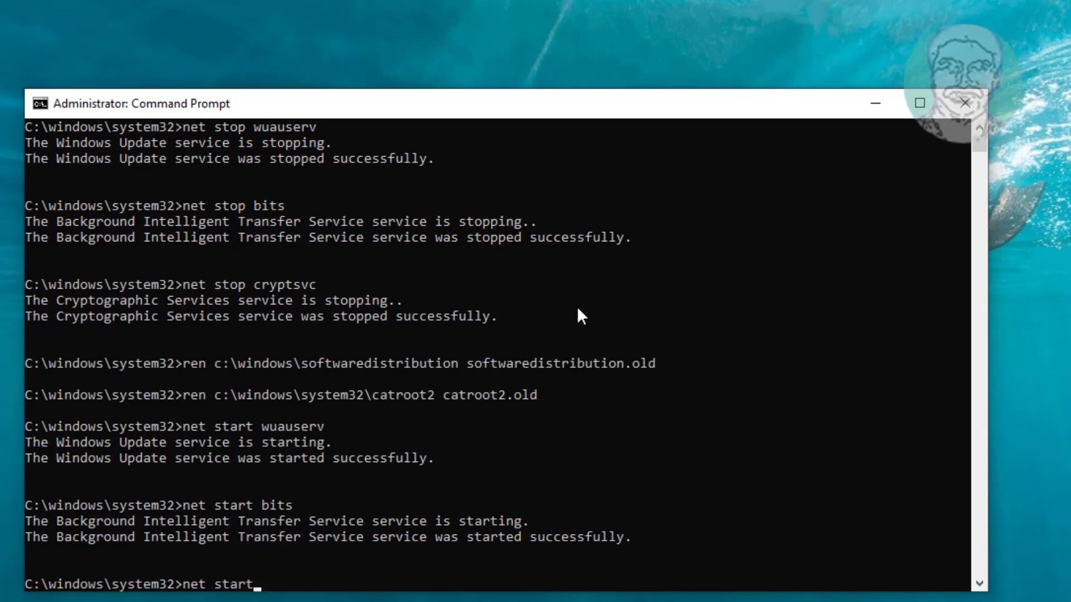
type("cryptsc")
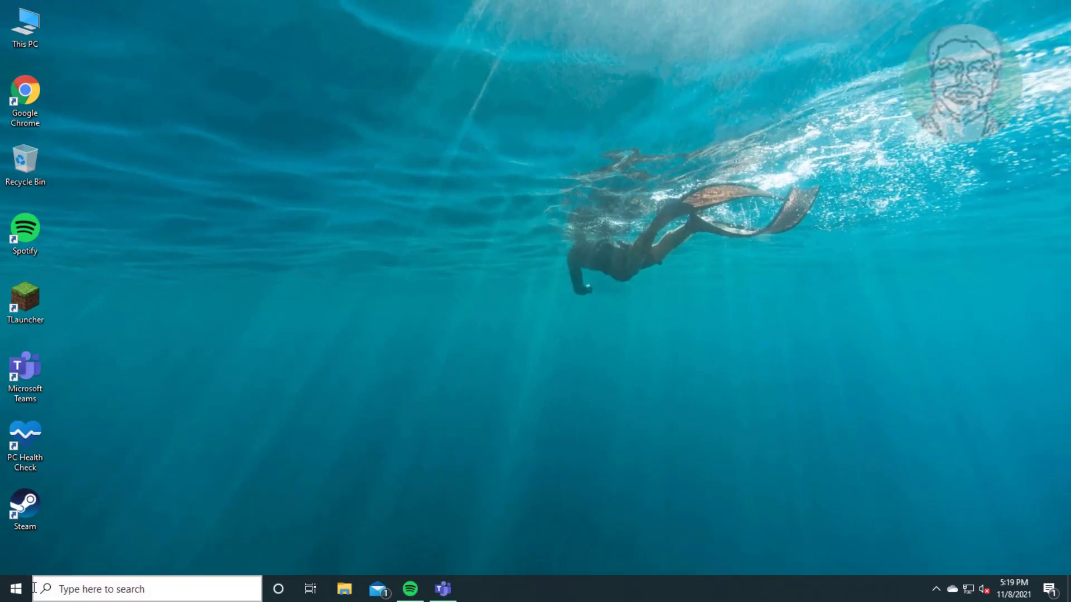
Restart the computer from the Start menu's Power options
left_click(12, 589)
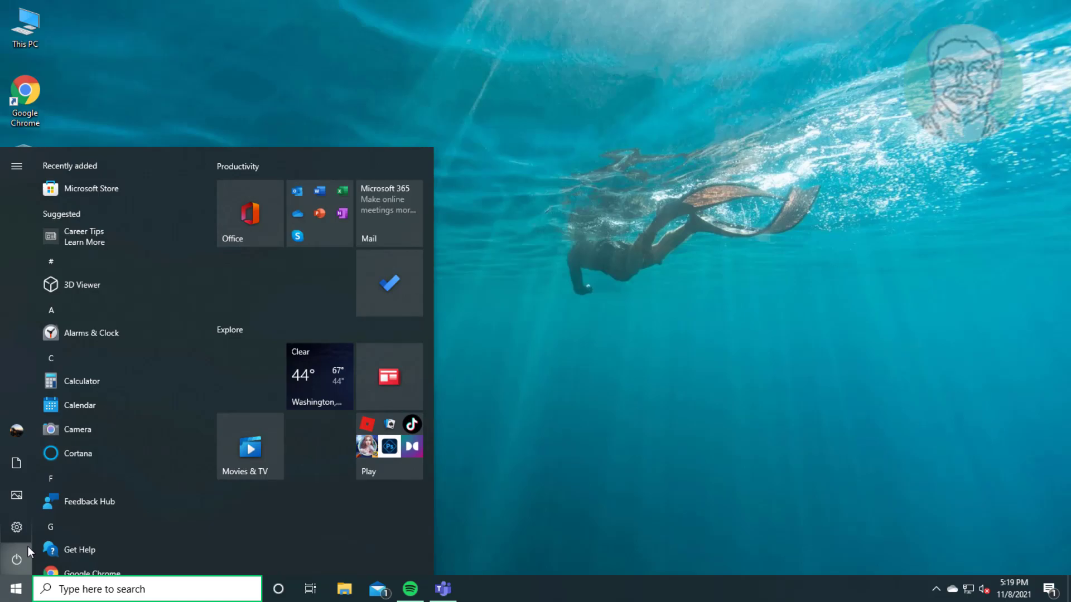
left_click(17, 558)
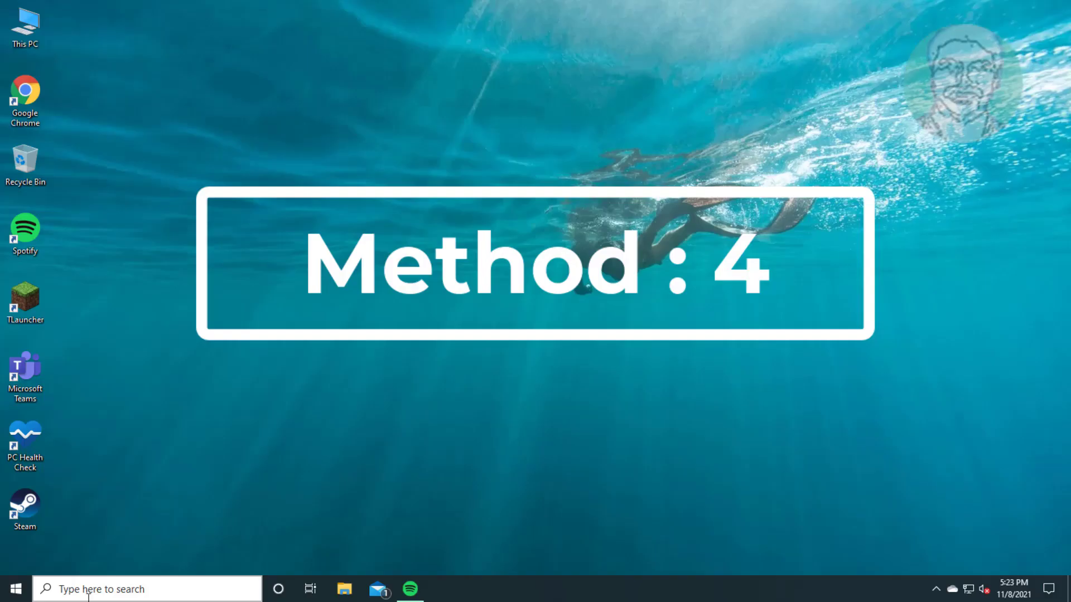
Search for 'cmd' and run Command Prompt as administrator, confirming User Account Control
type("cmd")
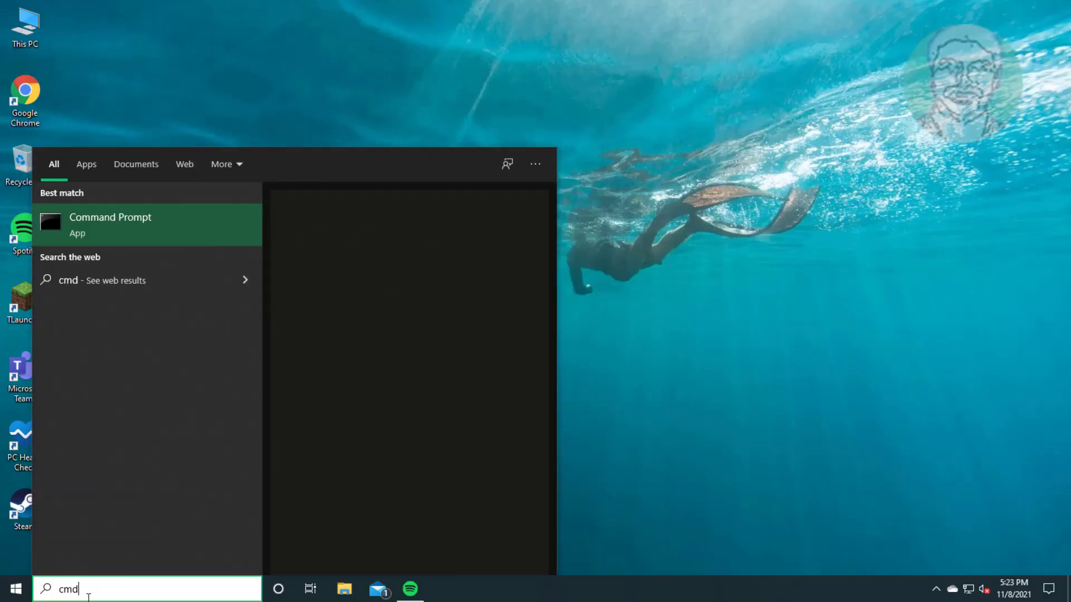
right_click(109, 225)
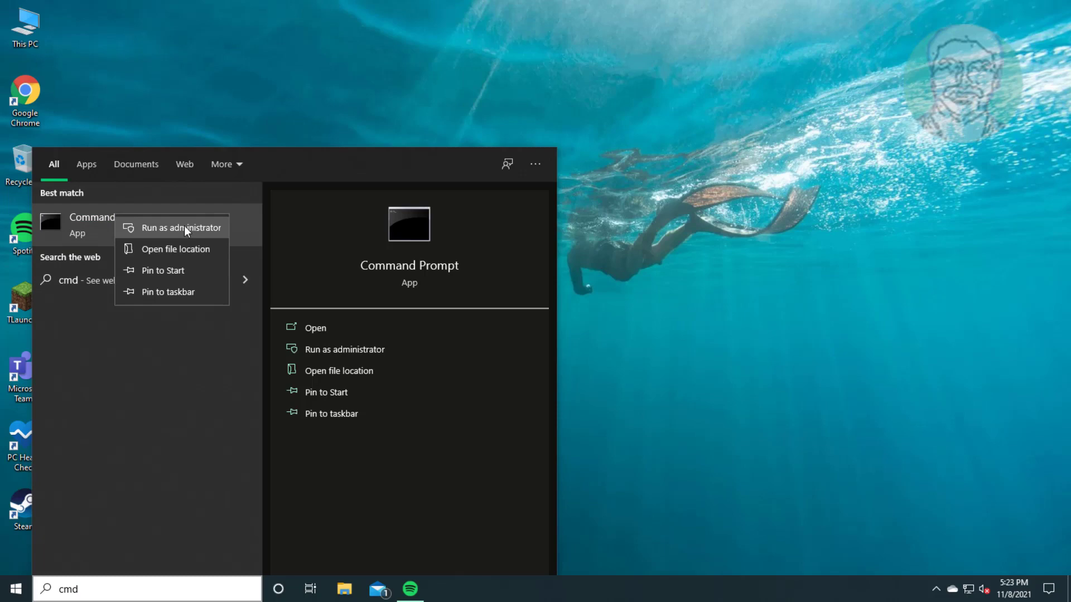
mouse_move(621, 190)
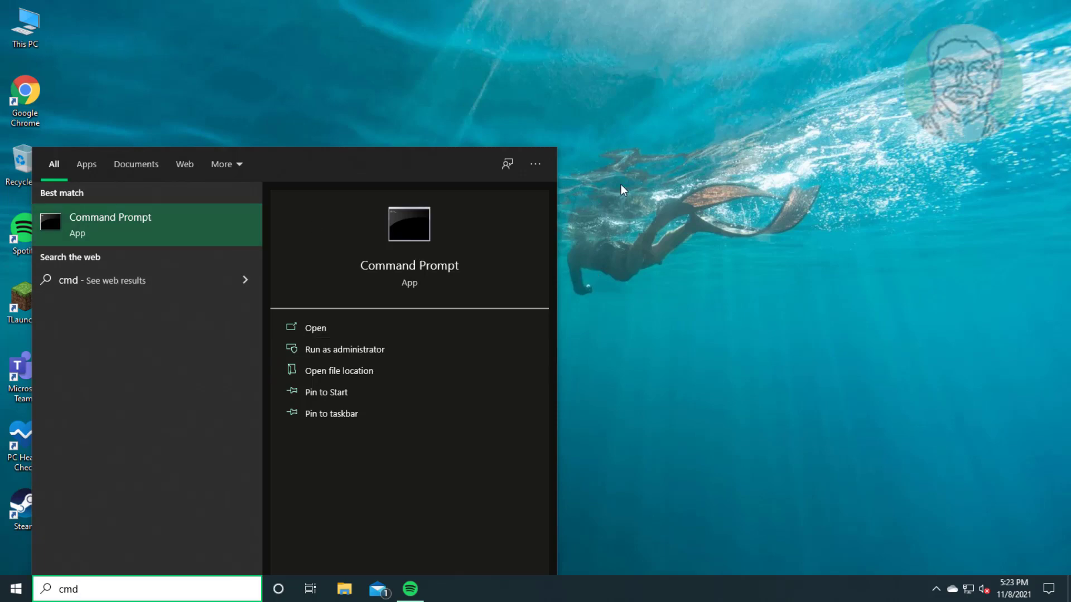
left_click(345, 349)
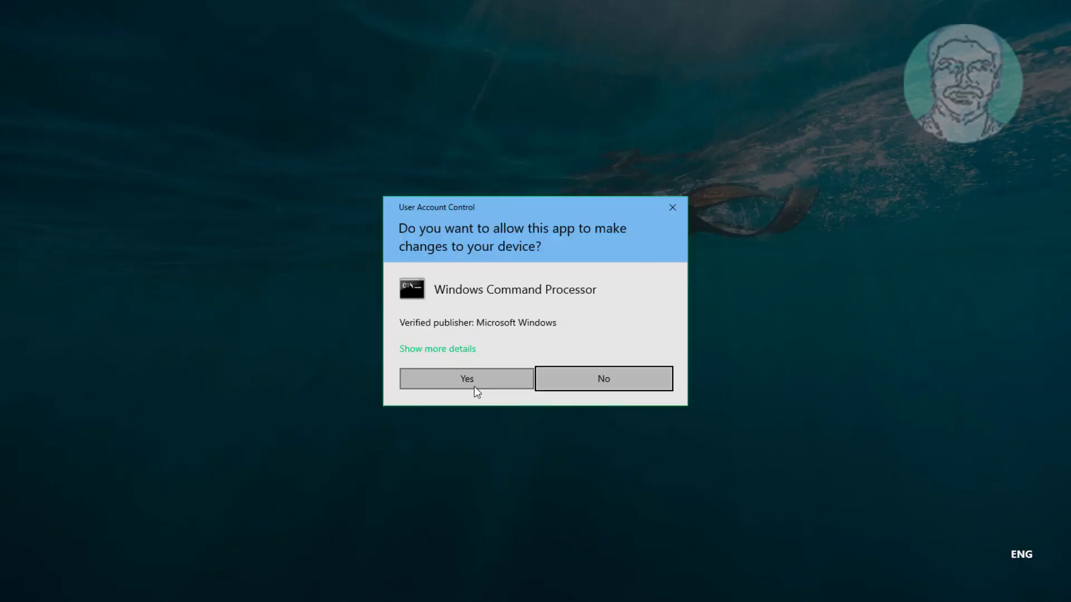
left_click(466, 378)
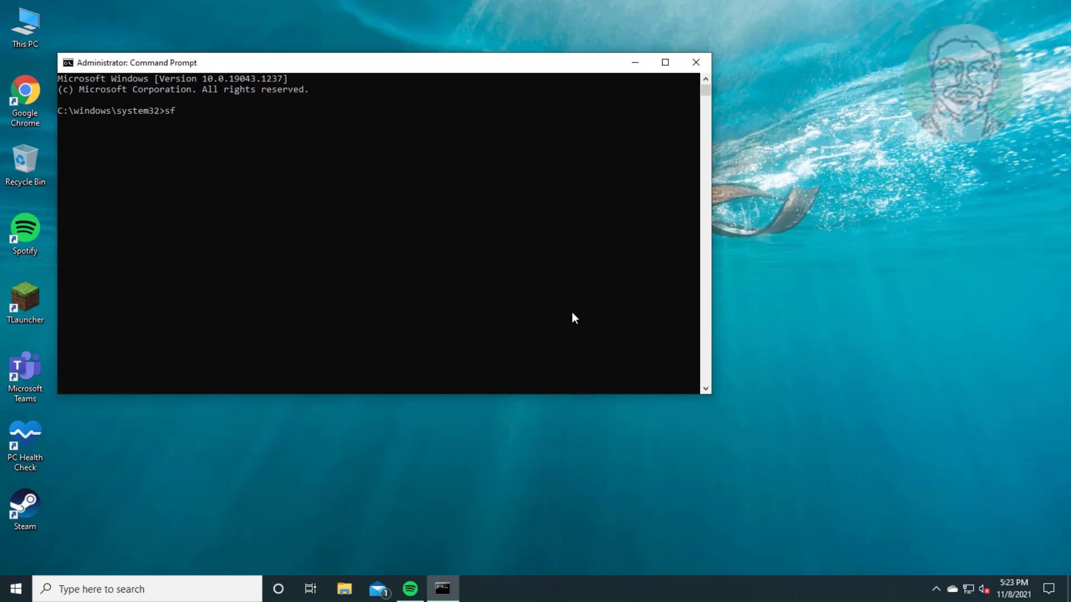
Run sfc /scannow to completion with no integrity violations, then begin the DISM command
type("c /scannow")
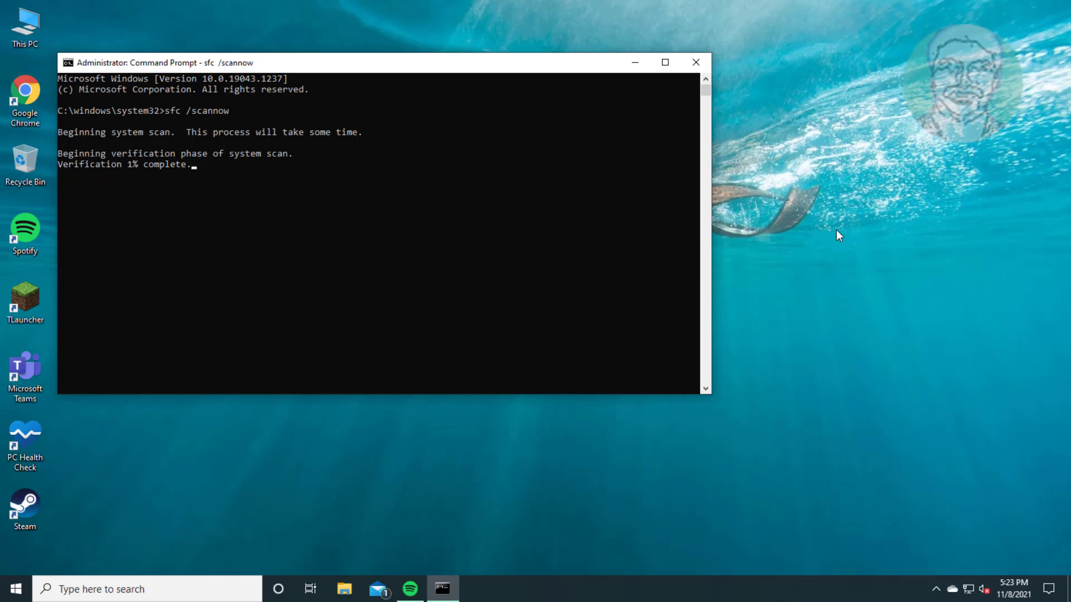
type("dism /o")
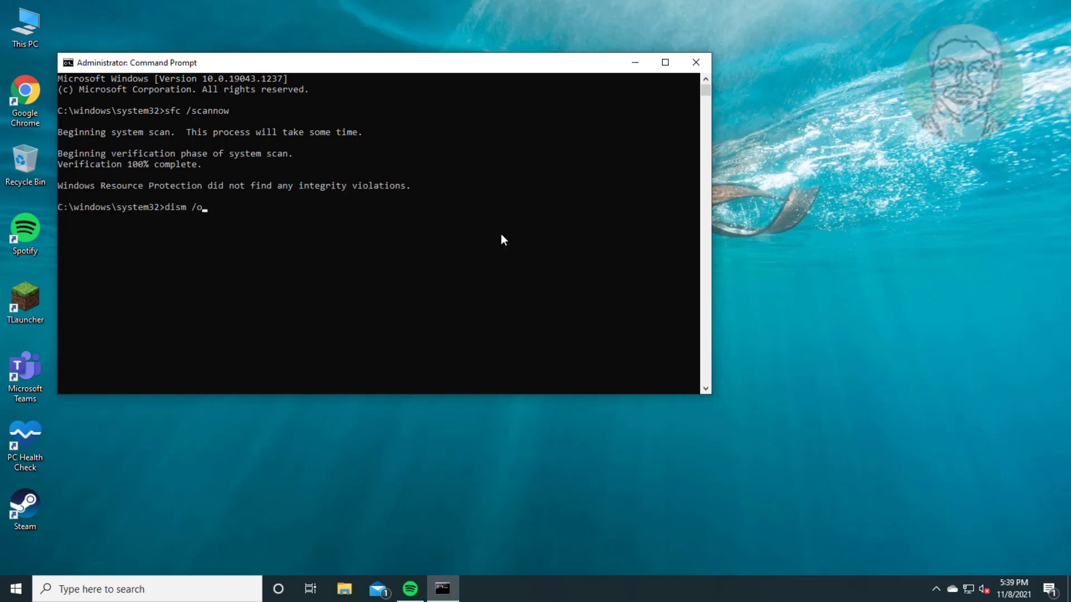
Run dism /online /cleanup-image /restorehealth to repair the Windows image
type("nline /clea")
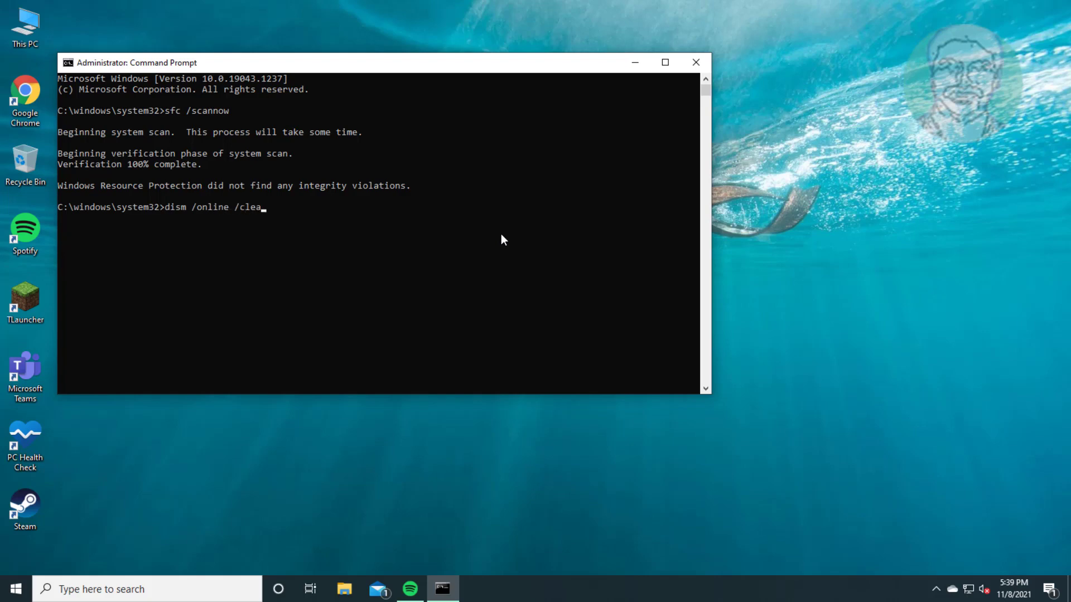
type("nup-image /")
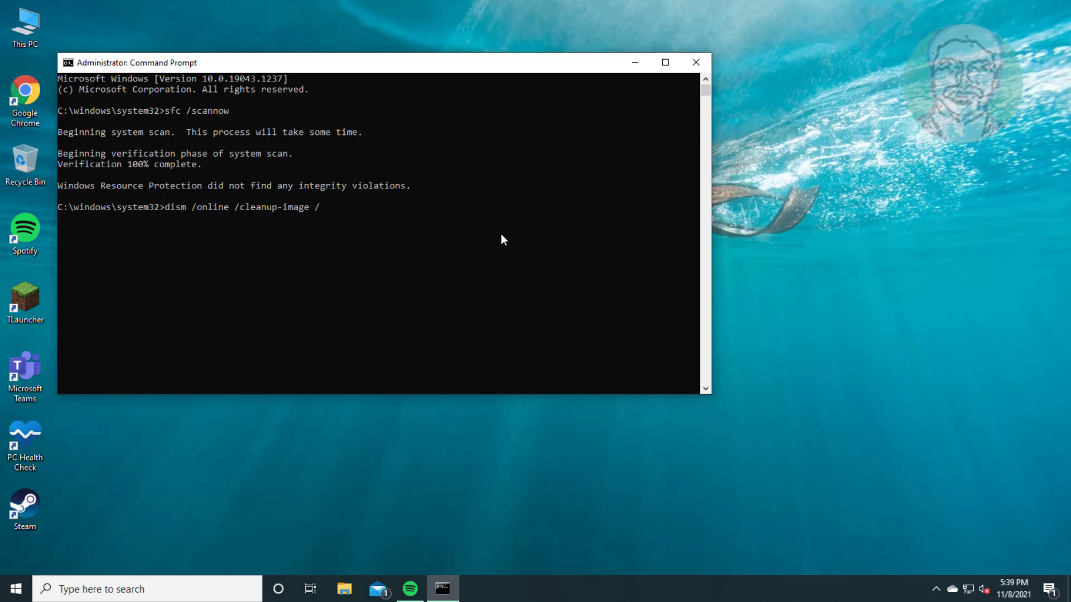
type("restore")
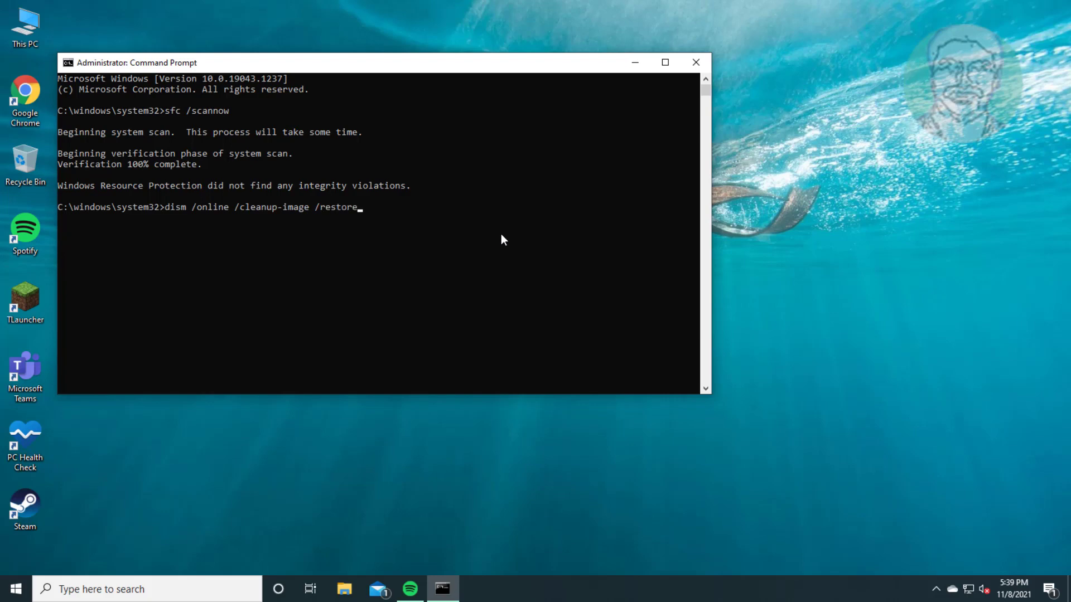
type("health")
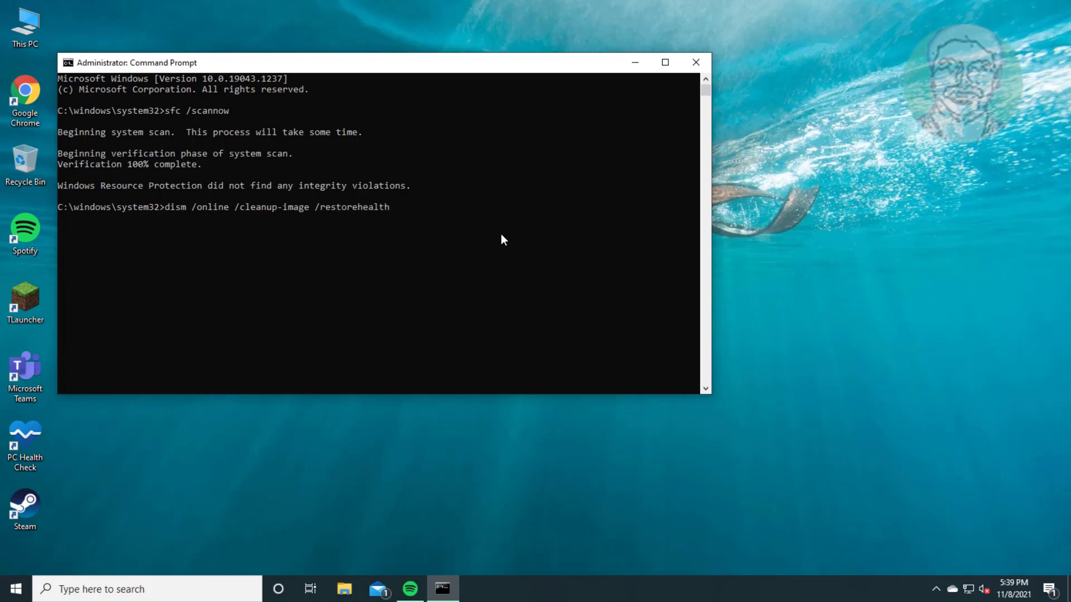
key("enter")
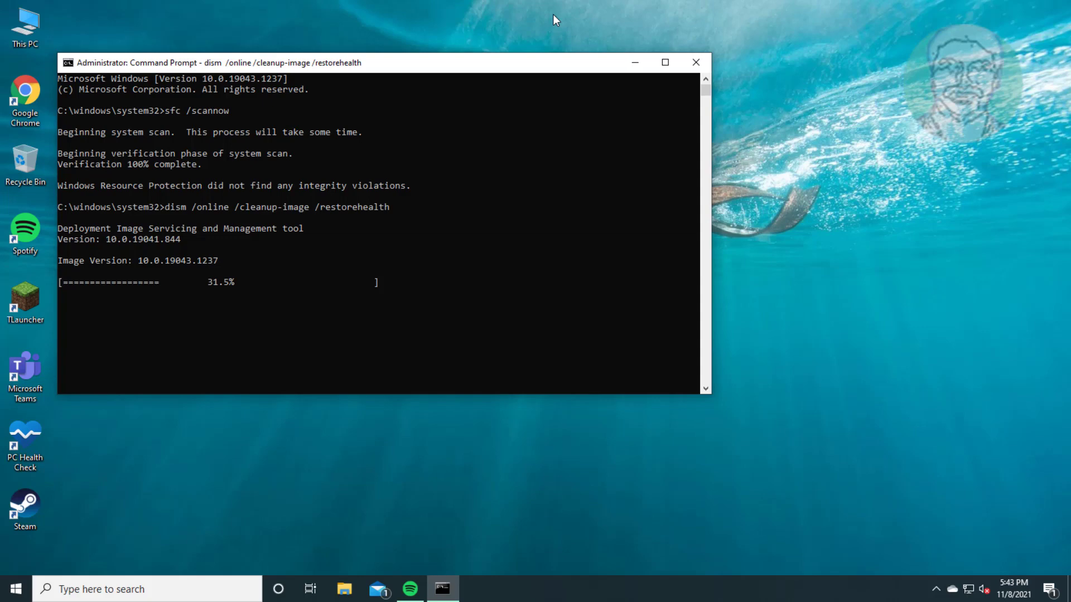
mouse_move(790, 343)
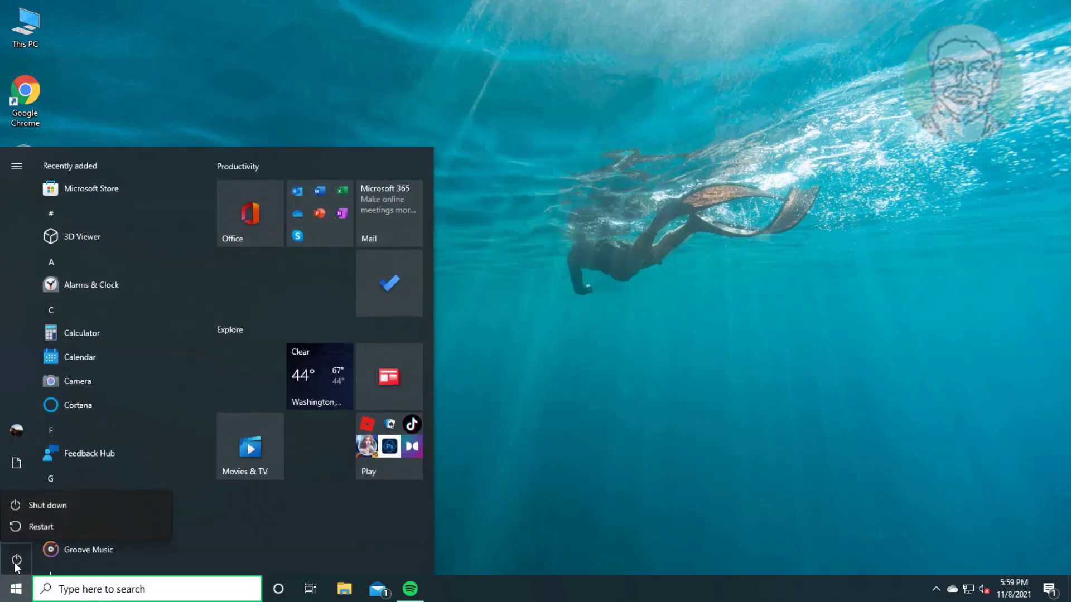
Restart the computer from the Start menu Power options
left_click(41, 526)
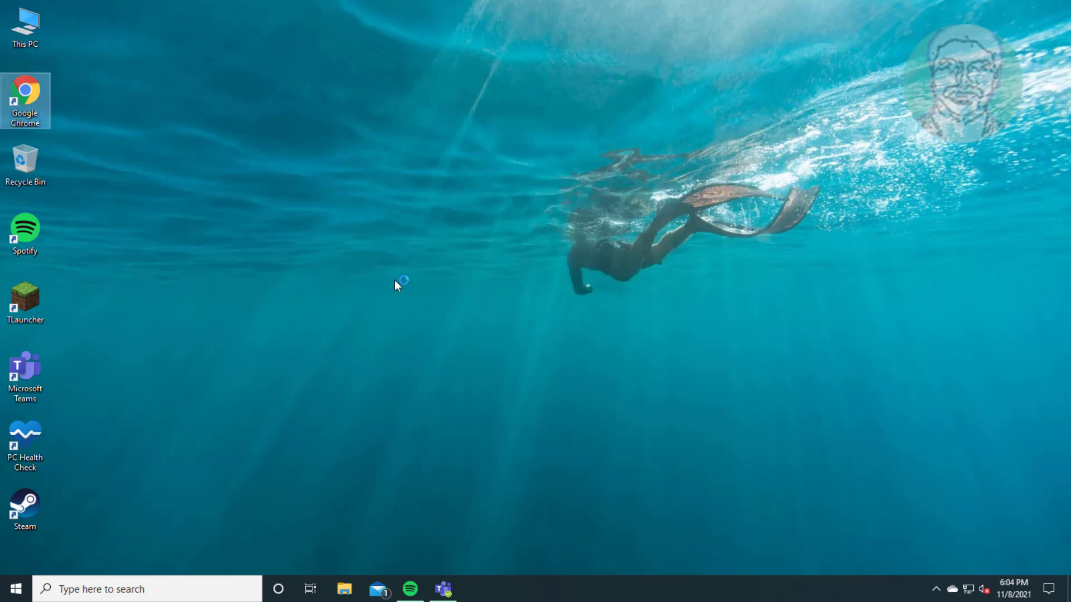
Search 'windows 10 download' in Chrome and open Microsoft's Download Windows 10 (ISO File) result
double_click(26, 101)
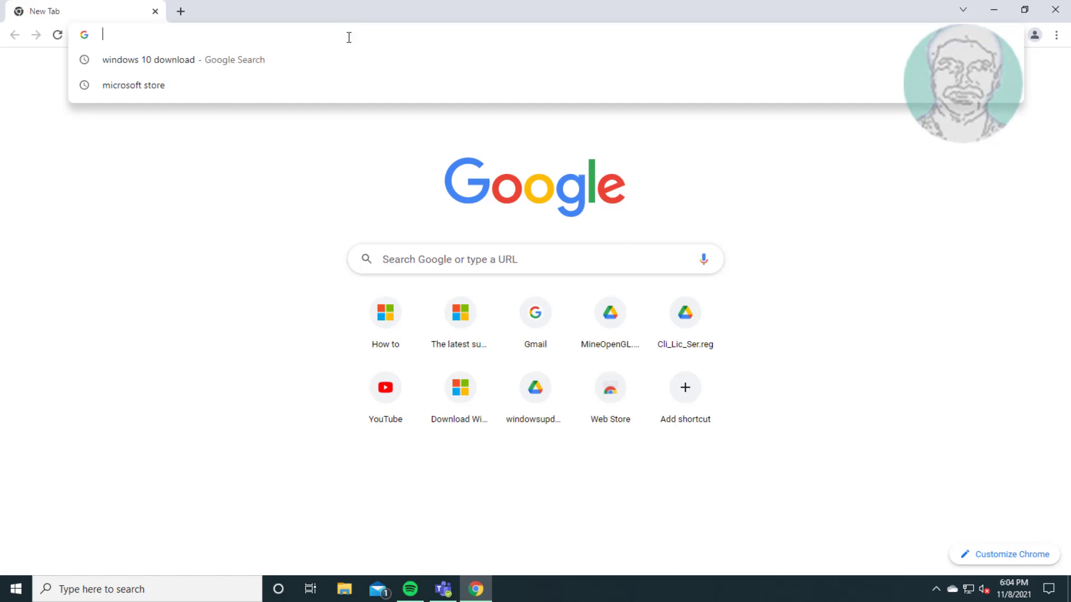
type("windo")
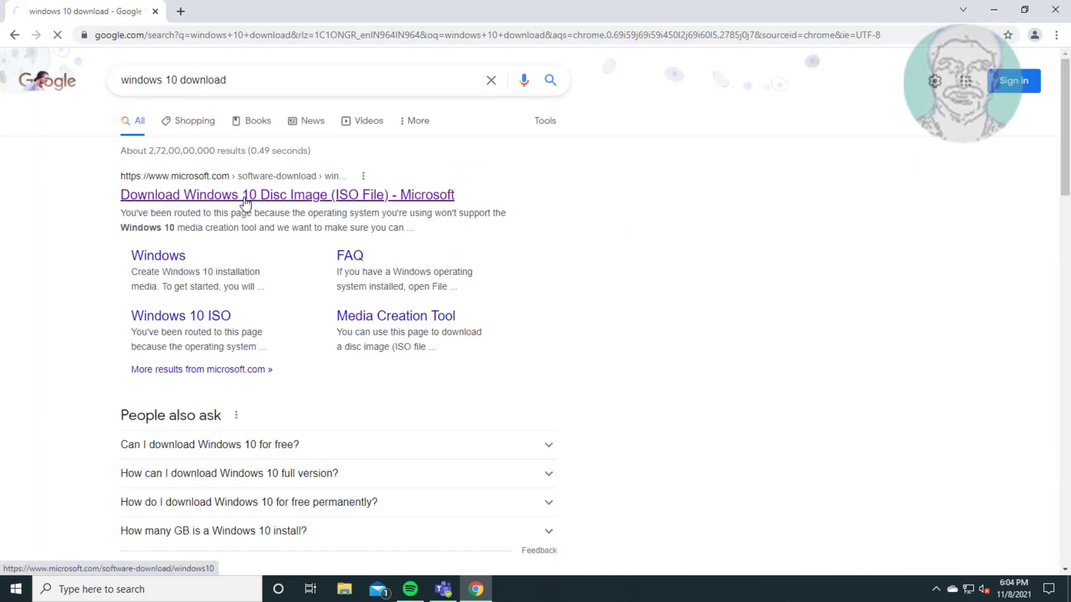
left_click(287, 194)
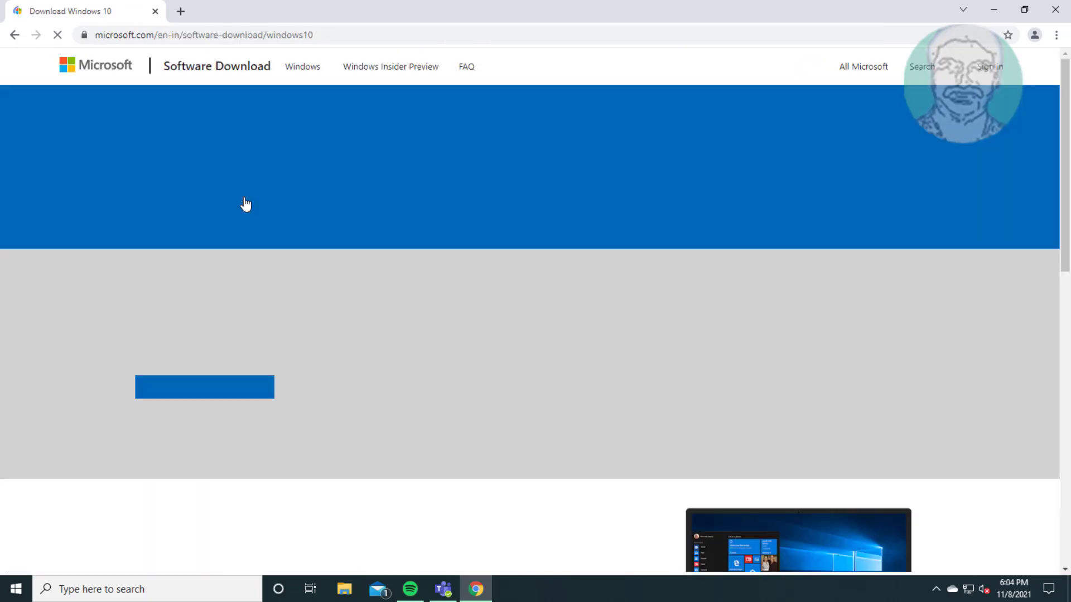
Download the media creation tool and start installing Windows 10 Pro keeping personal files and apps
scroll("down", 3)
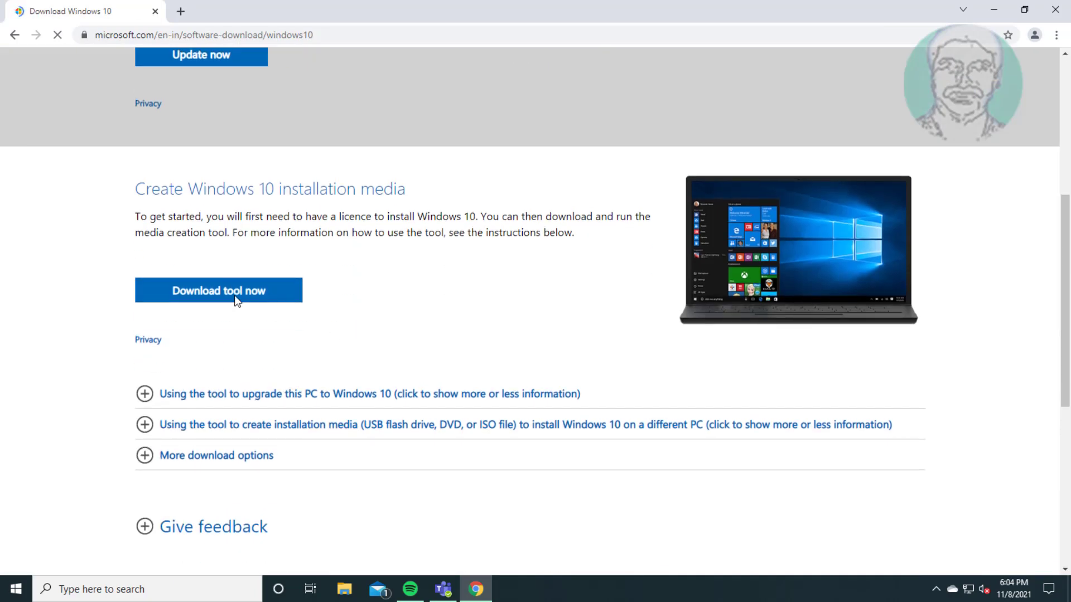
left_click(219, 290)
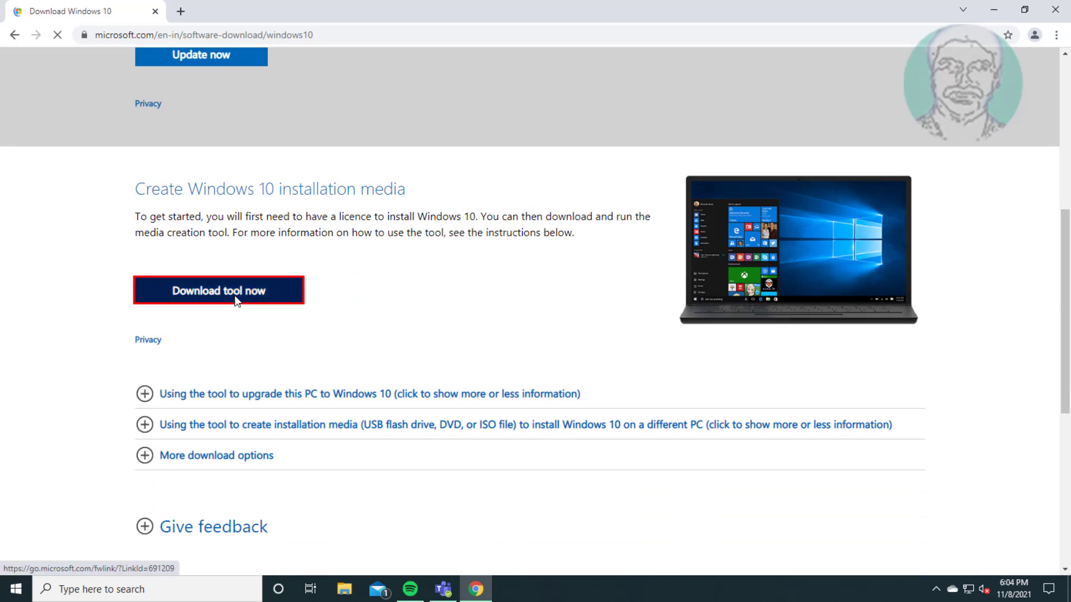
left_click(219, 290)
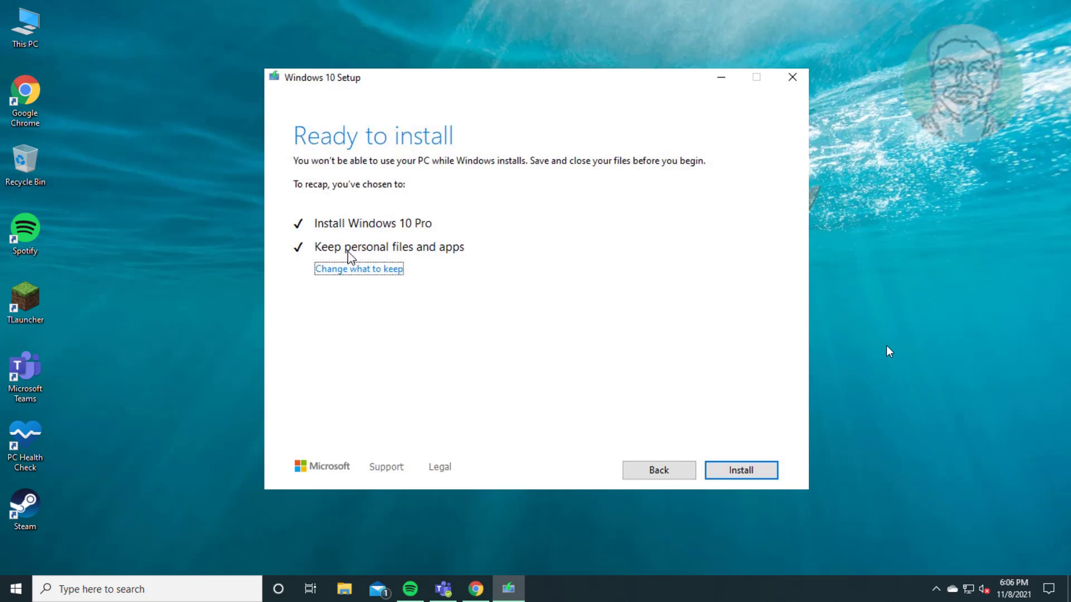
left_click(741, 470)
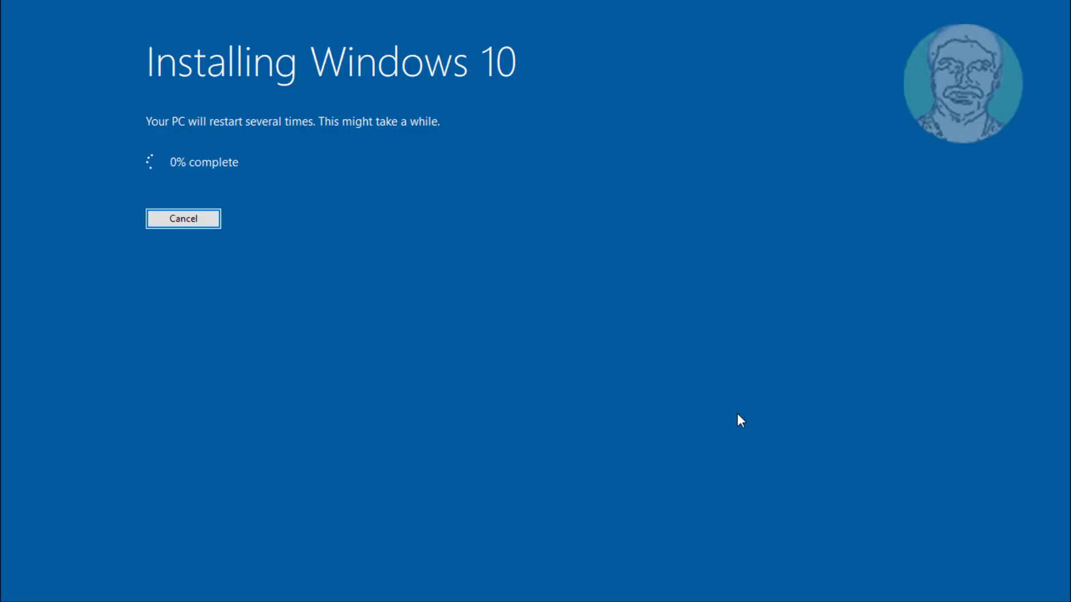